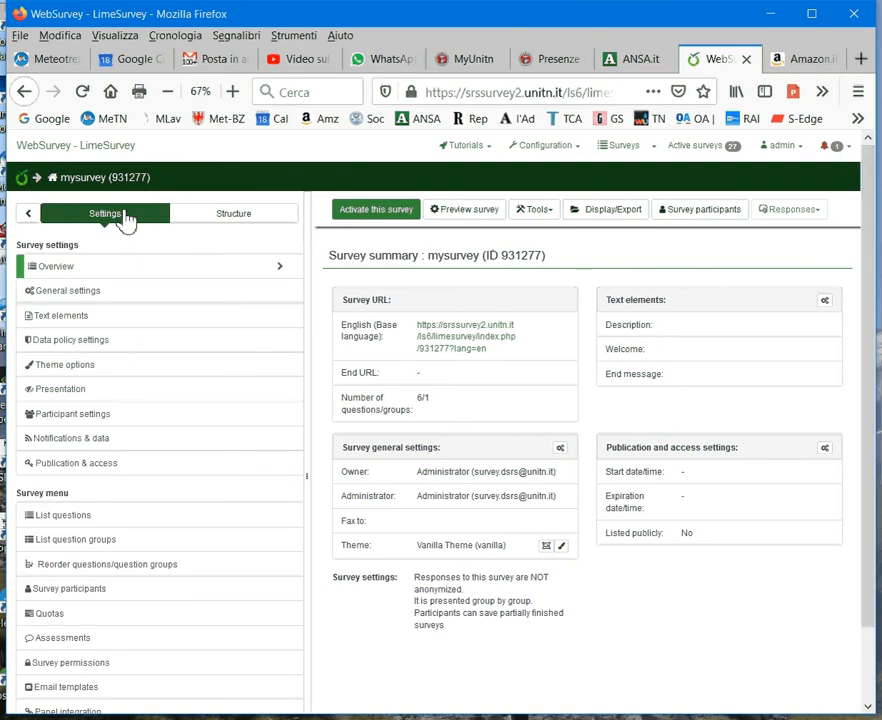
mouse_move(110, 272)
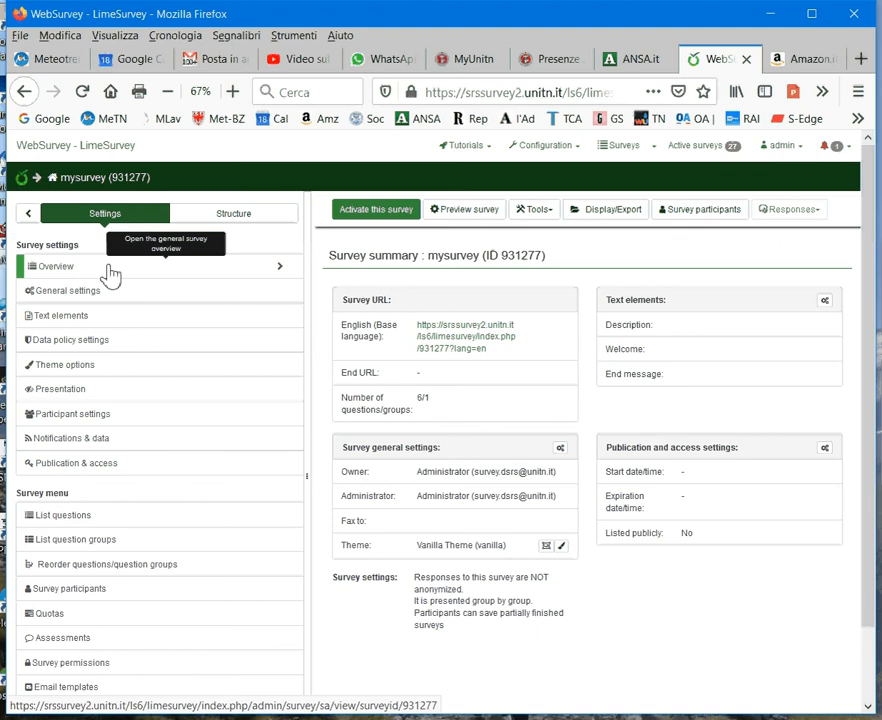
mouse_move(177, 284)
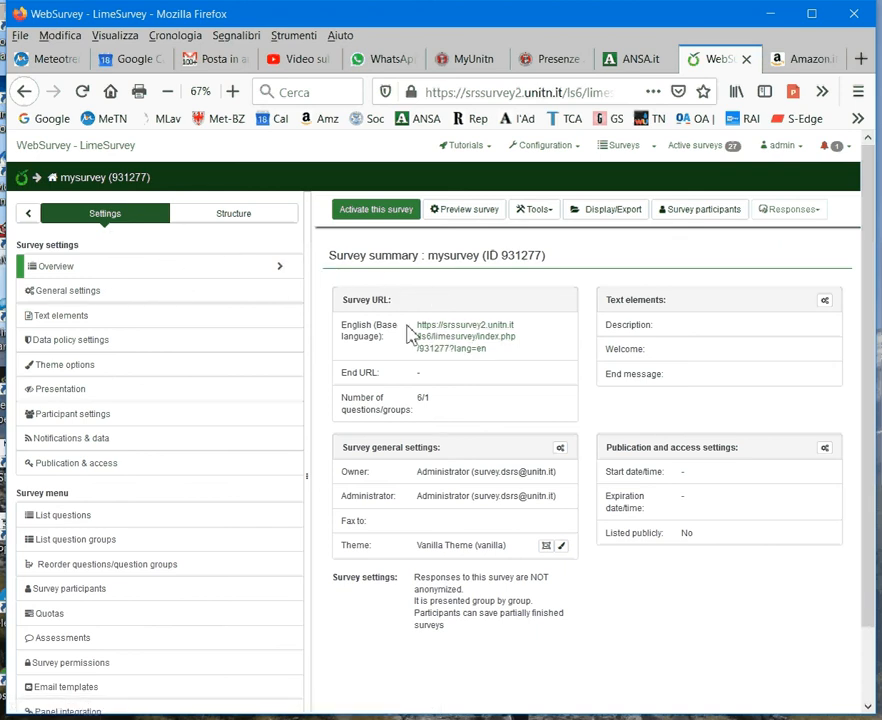
mouse_move(470, 355)
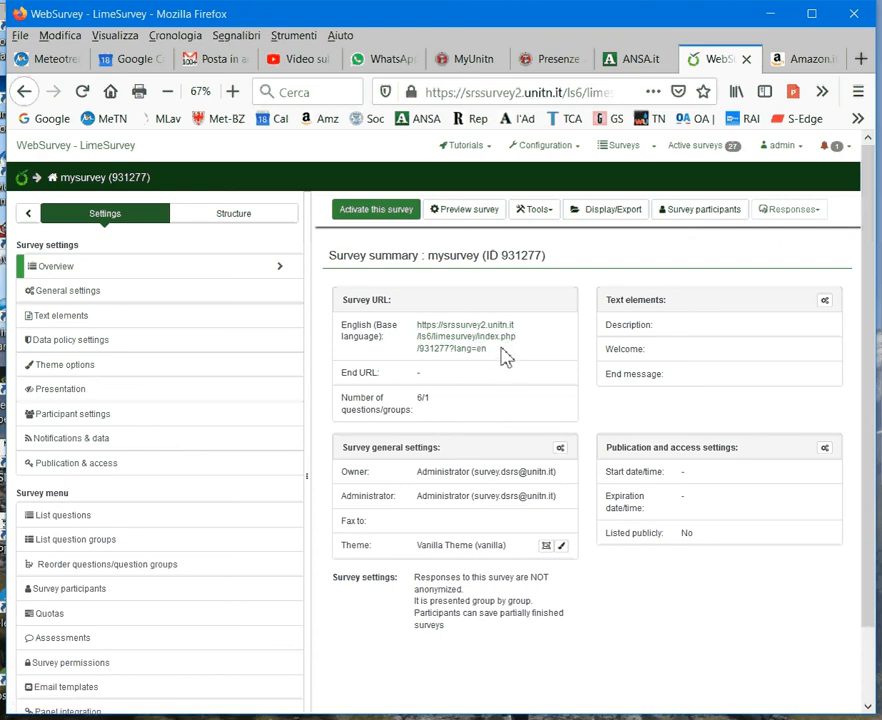
- Select the survey's web address and open mysurvey's general settings
double_click(465, 337)
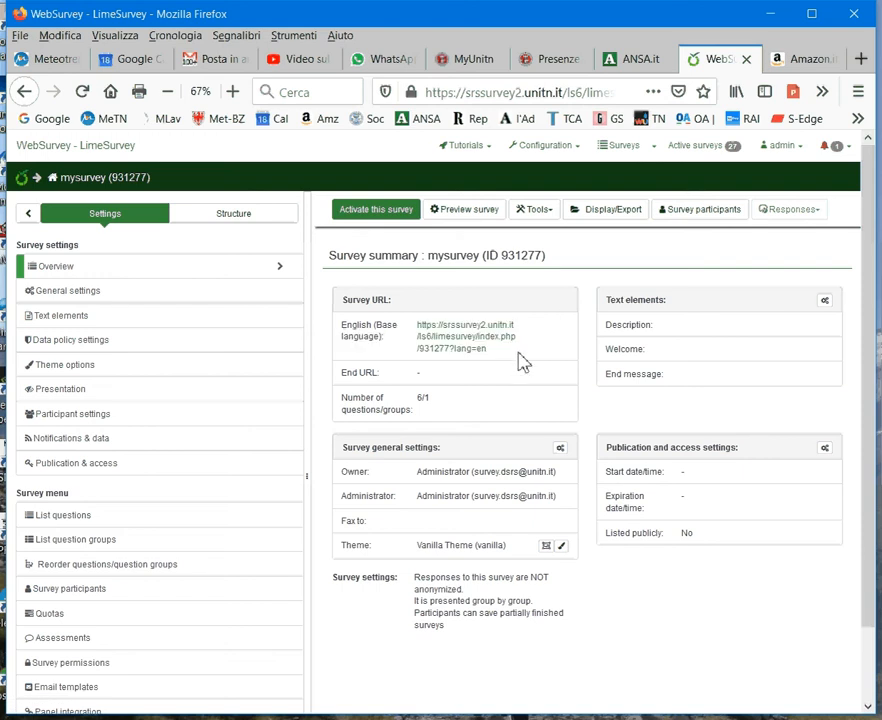
double_click(465, 330)
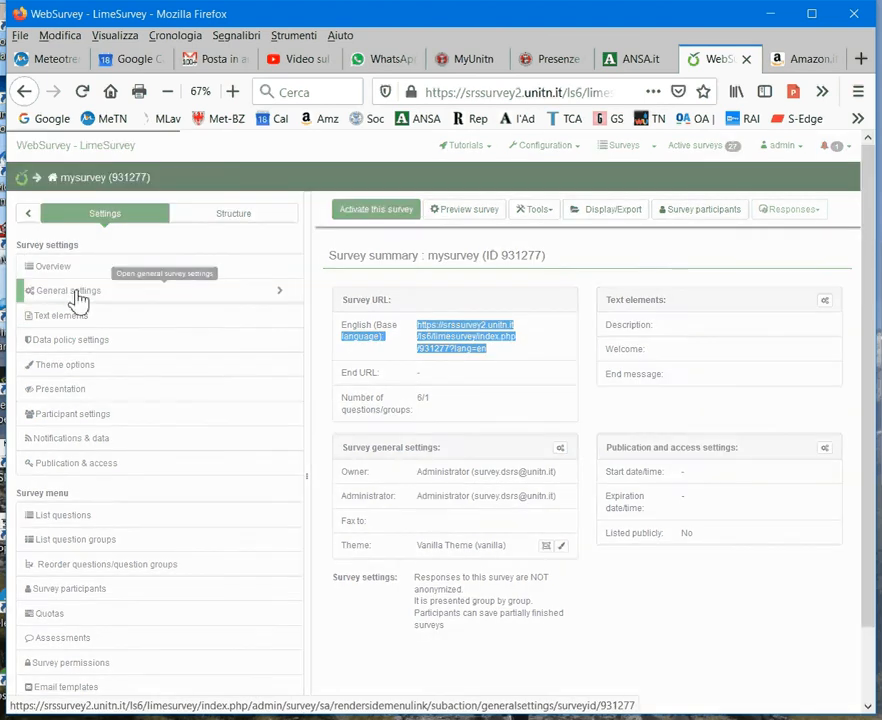
click(68, 290)
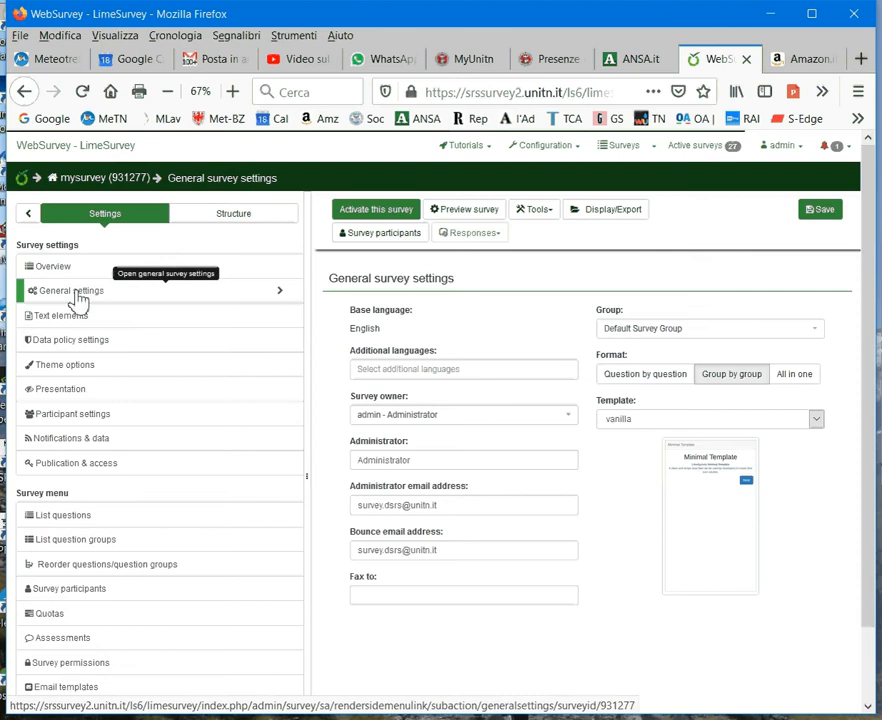
mouse_move(481, 369)
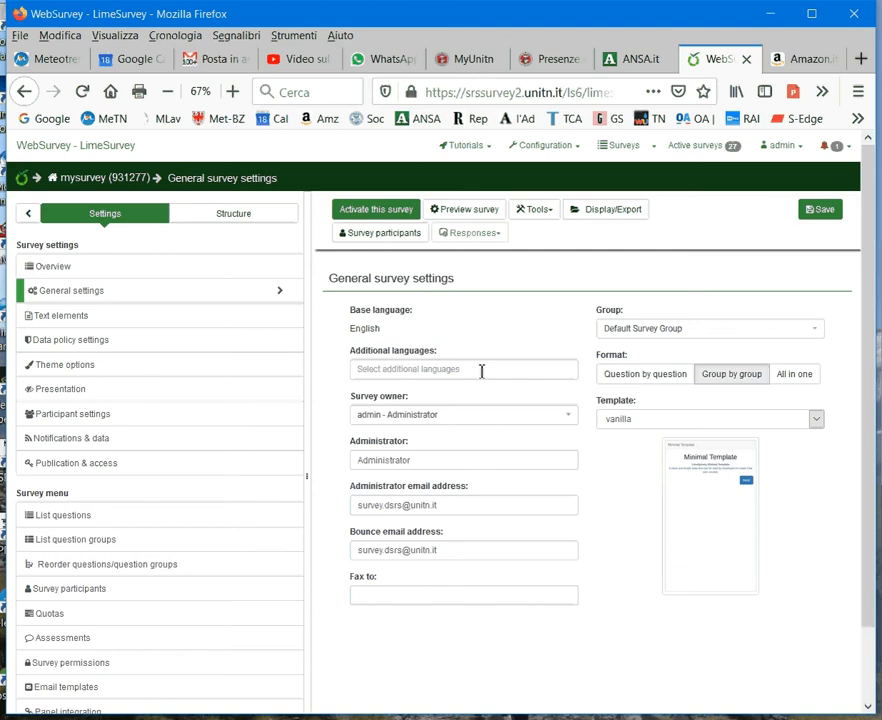
mouse_move(504, 505)
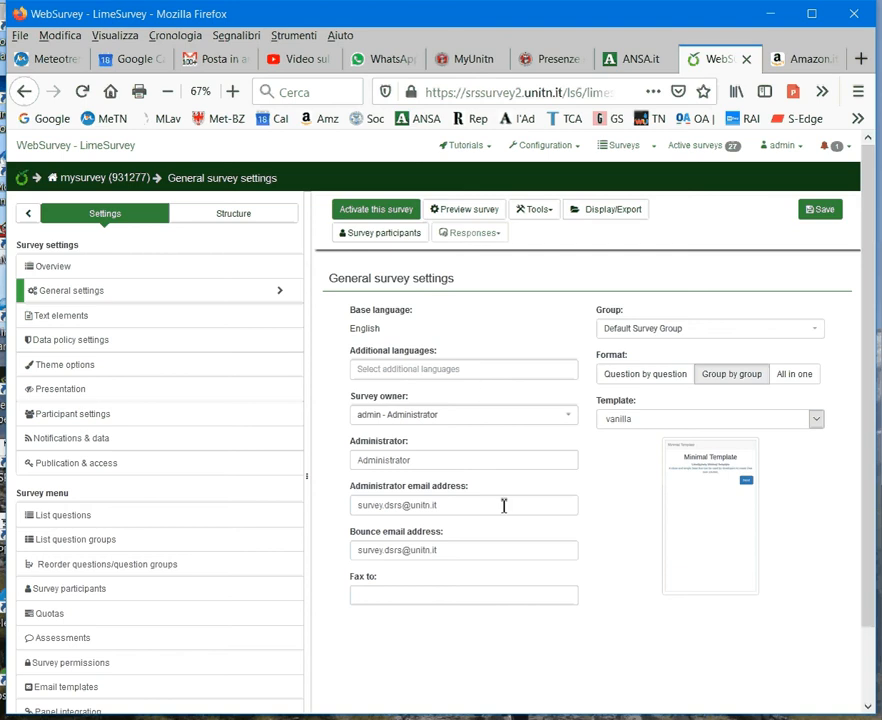
mouse_move(466, 515)
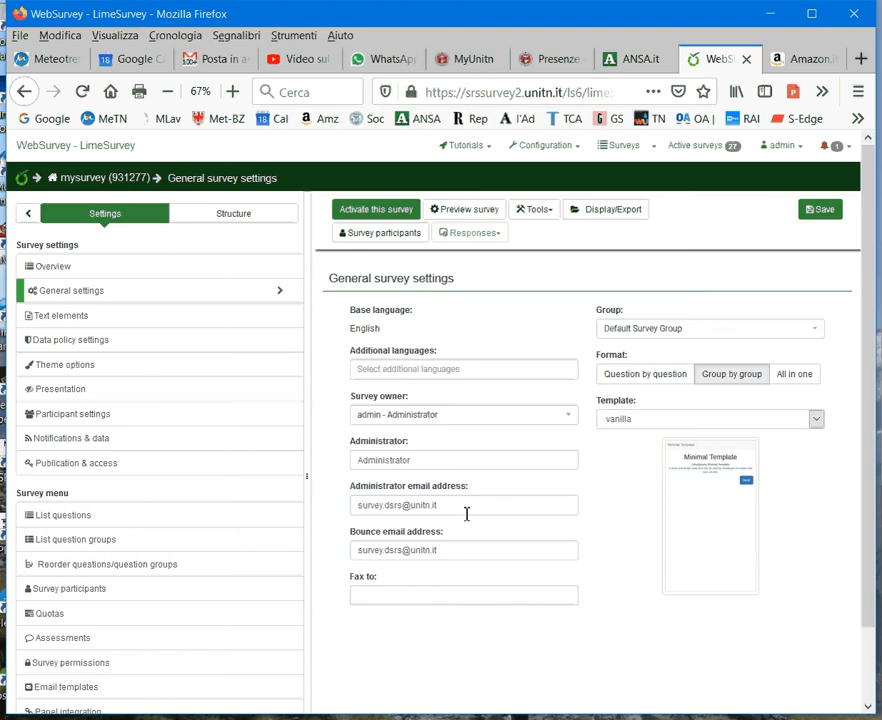
mouse_move(447, 505)
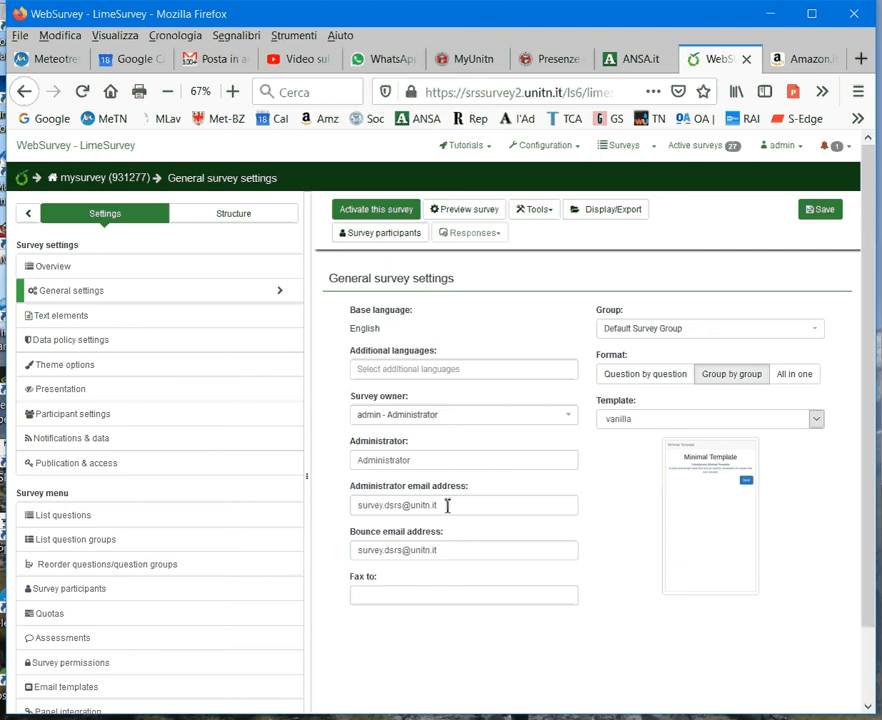
mouse_move(466, 528)
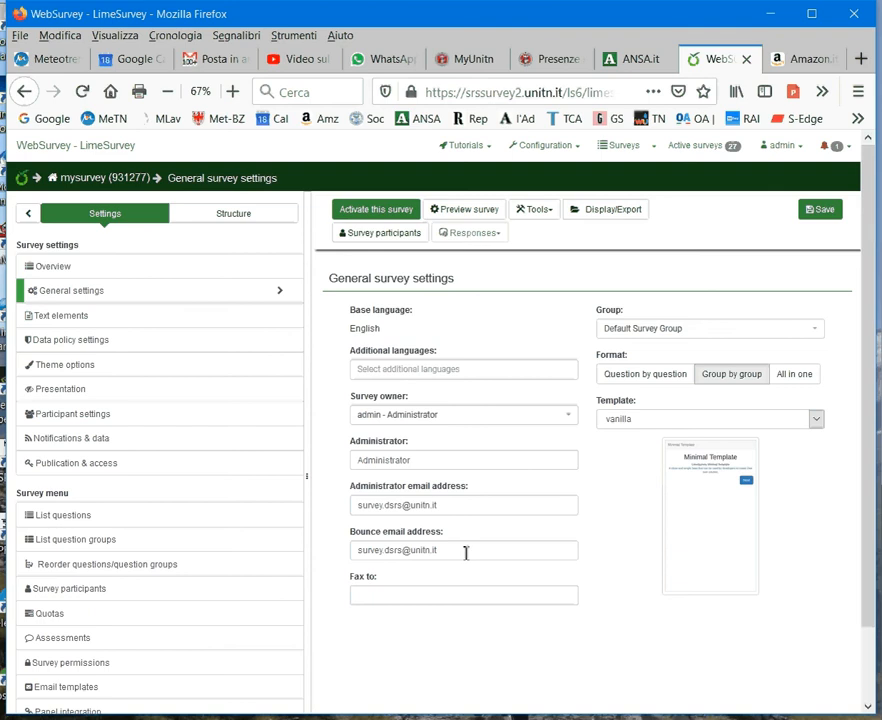
click(463, 550)
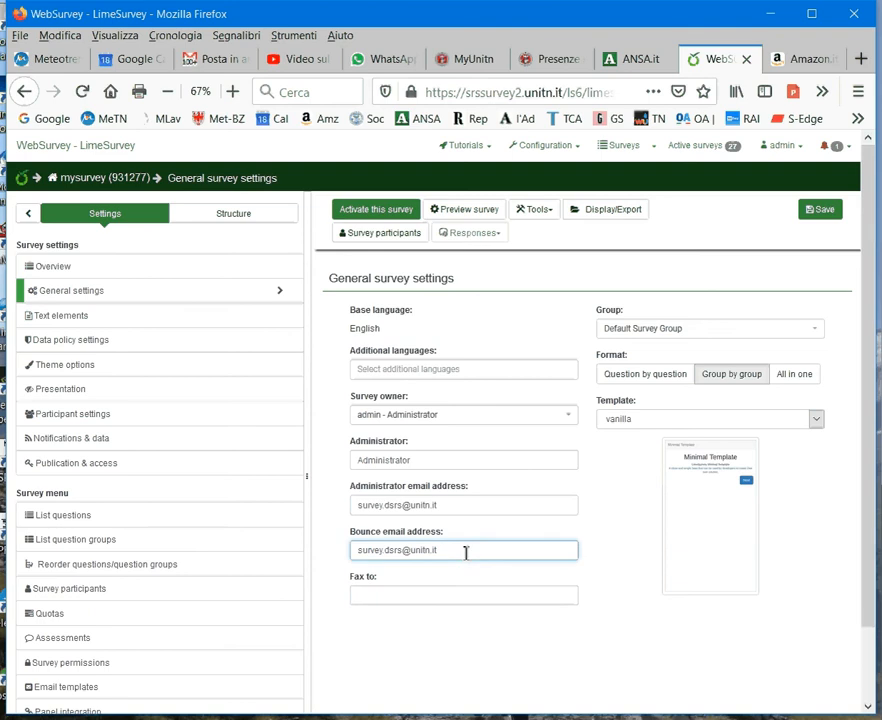
mouse_move(432, 548)
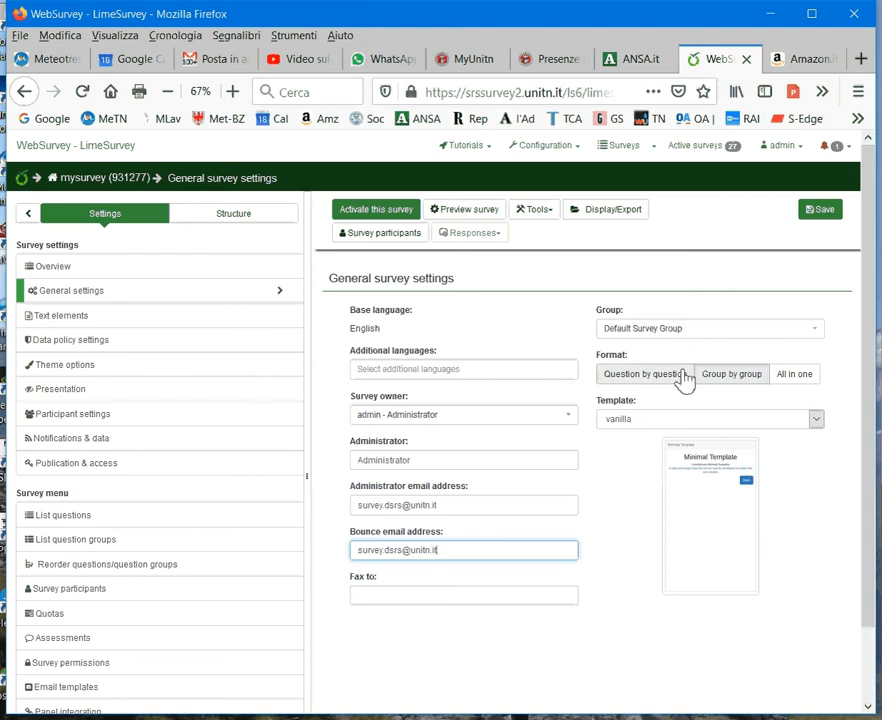
- Set the survey format to All in one, keeping the vanilla template
click(731, 373)
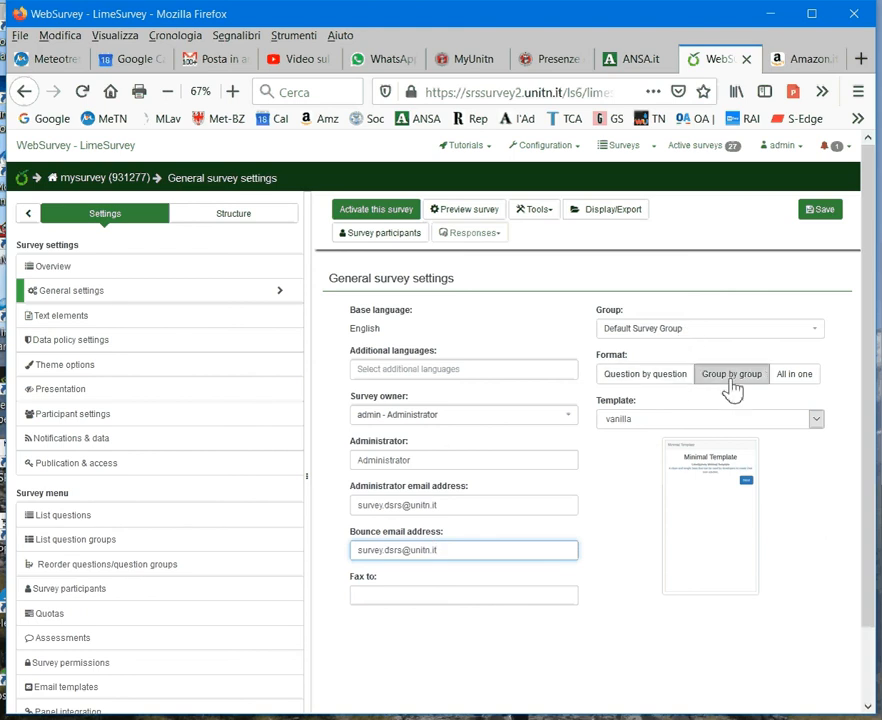
click(644, 374)
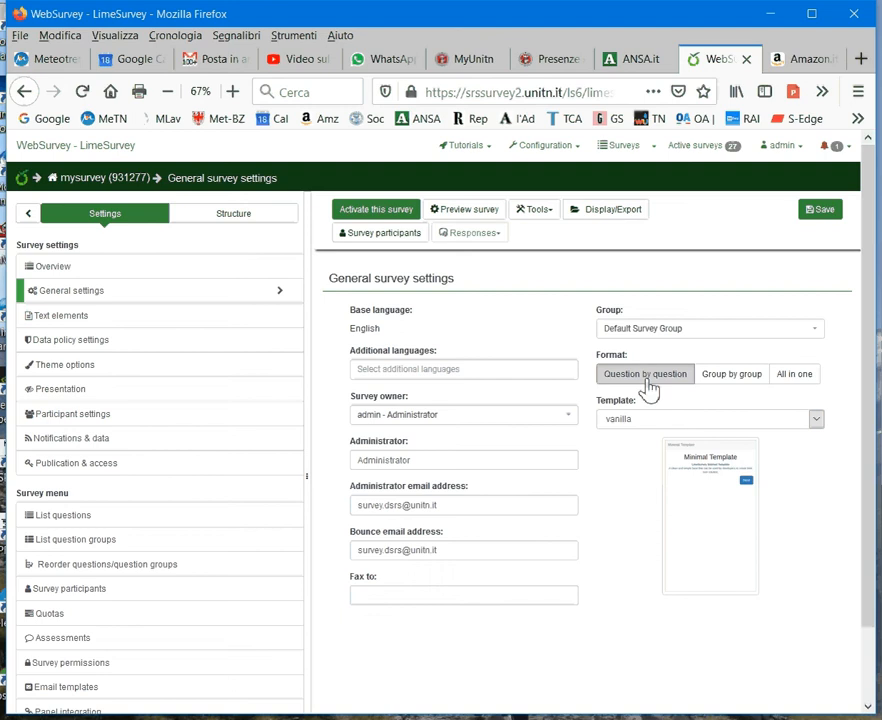
mouse_move(732, 373)
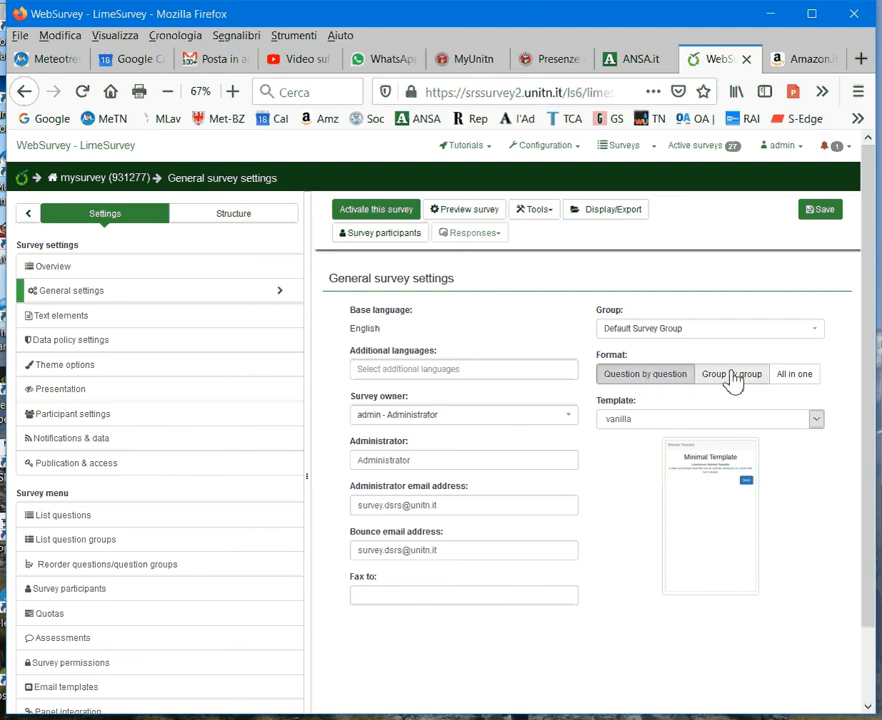
click(732, 373)
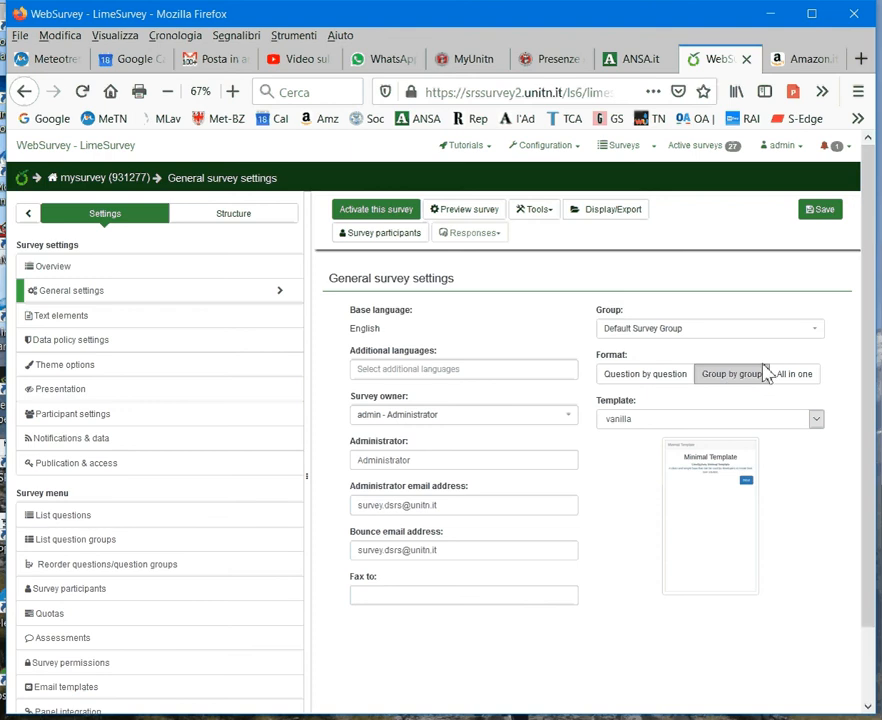
click(793, 373)
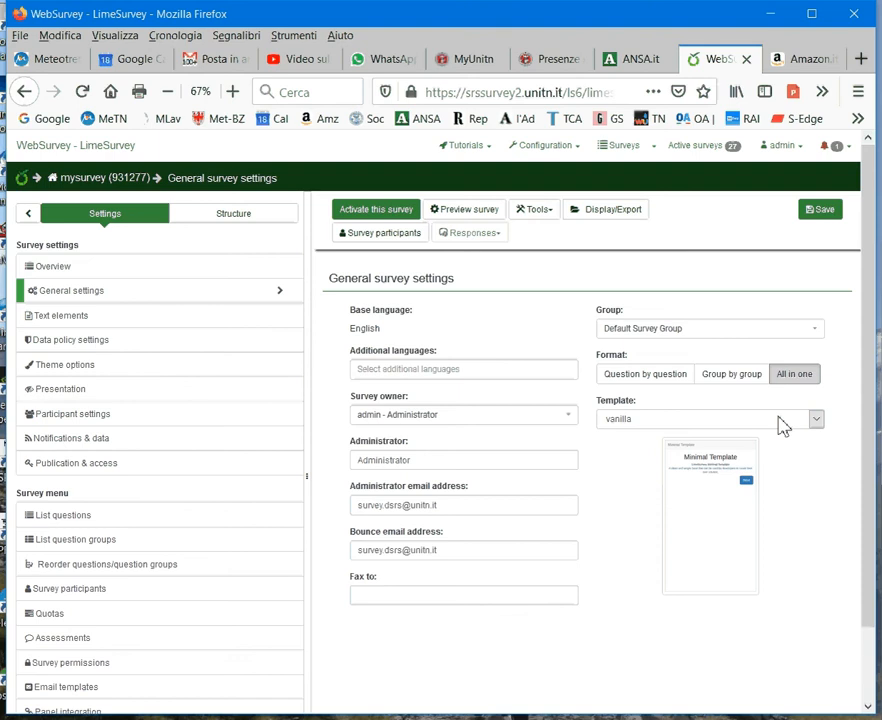
click(816, 419)
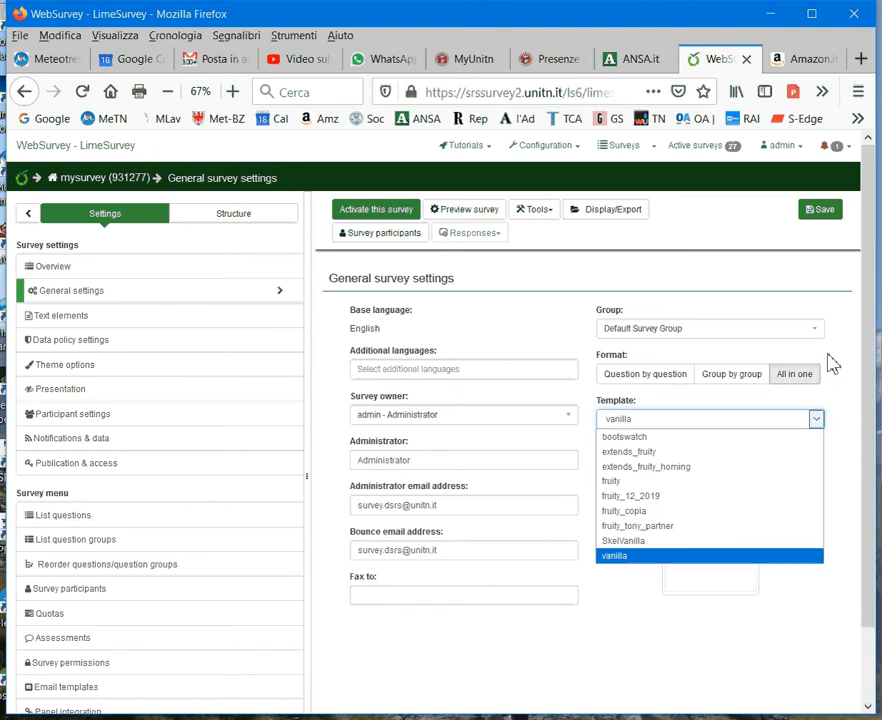
click(614, 556)
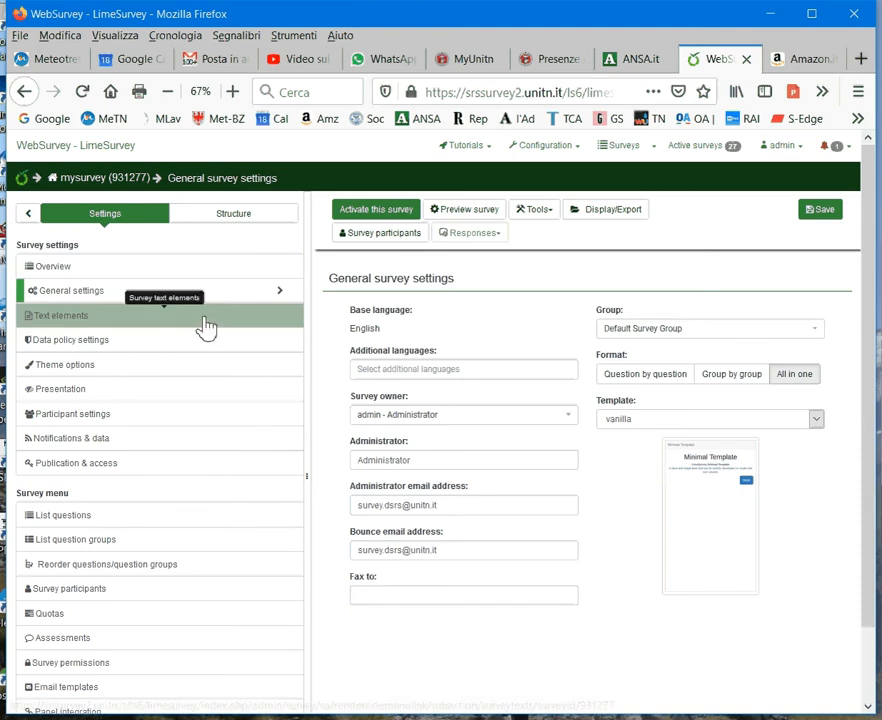
mouse_move(60, 315)
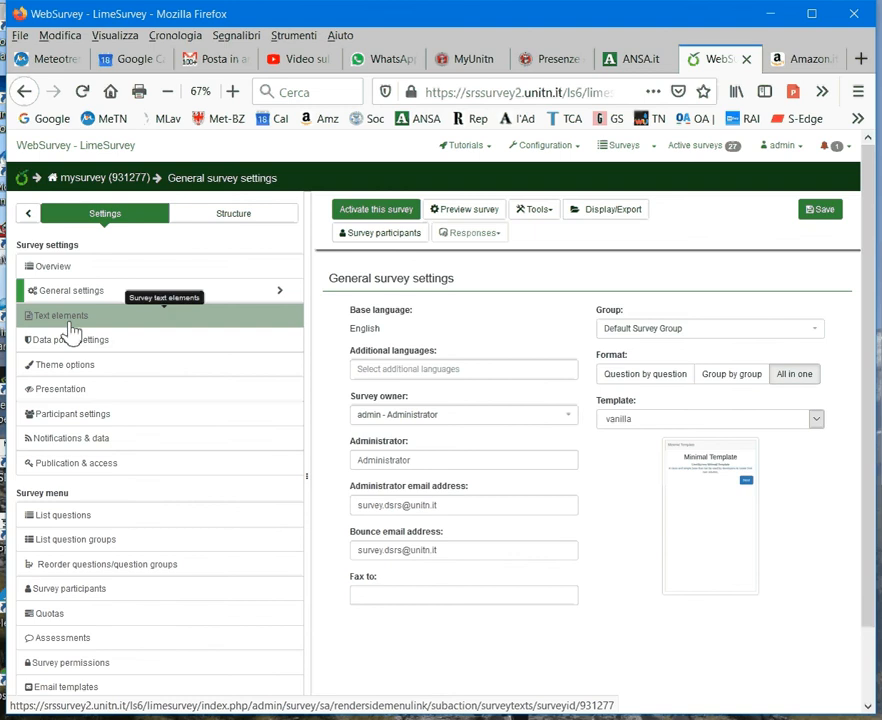
- Open mysurvey's text elements and inspect the blank welcome and end message editors
click(59, 315)
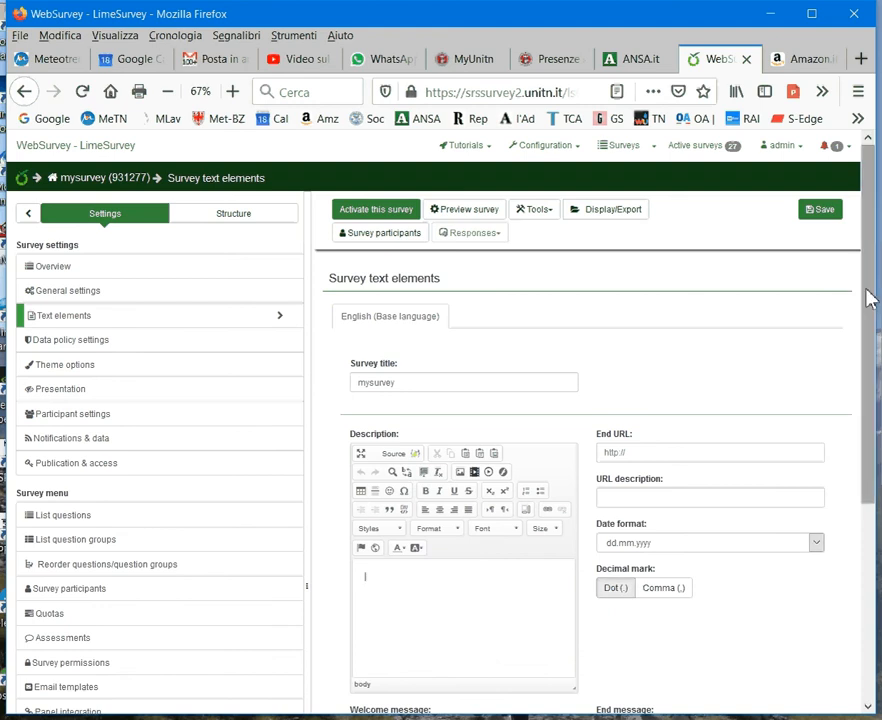
scroll(down, 3)
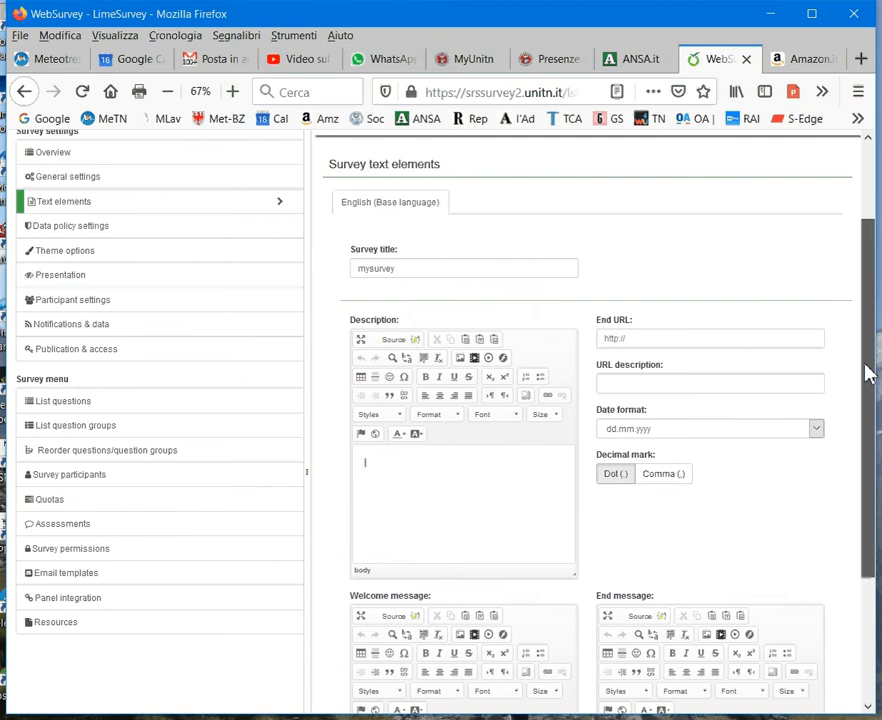
scroll(down, 3)
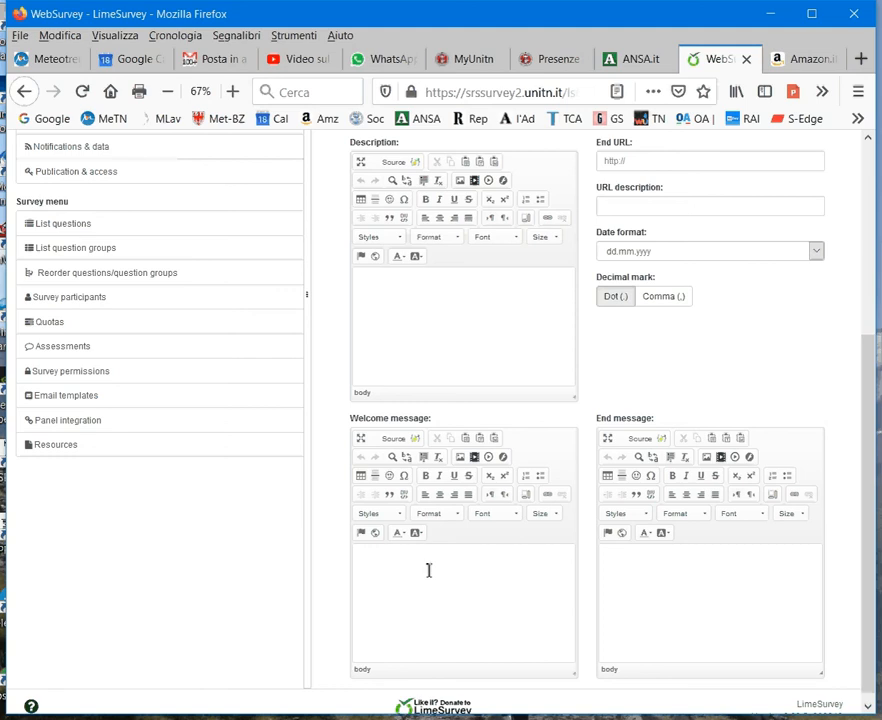
click(710, 600)
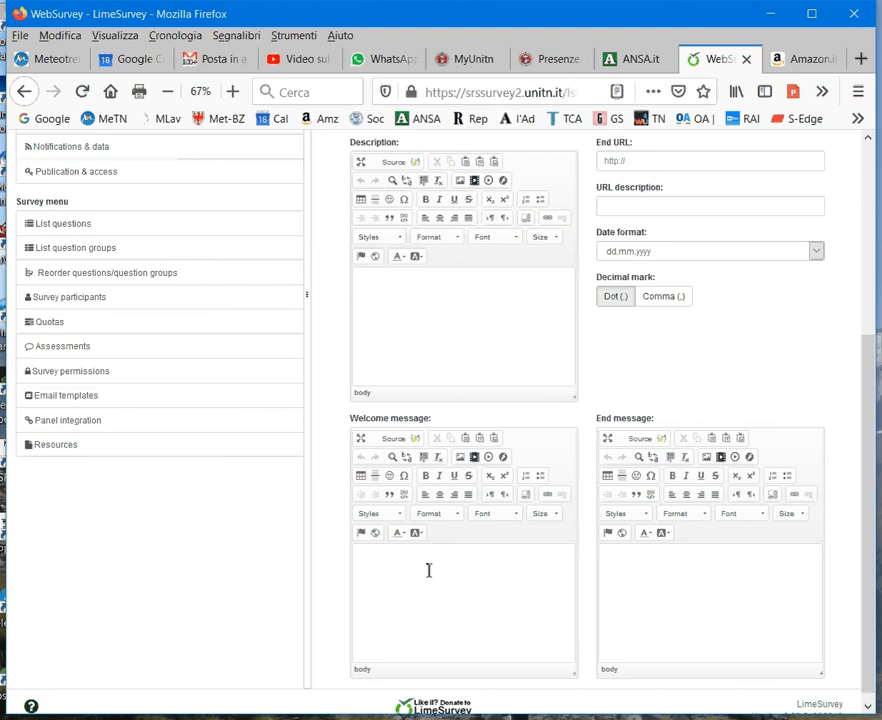
click(727, 585)
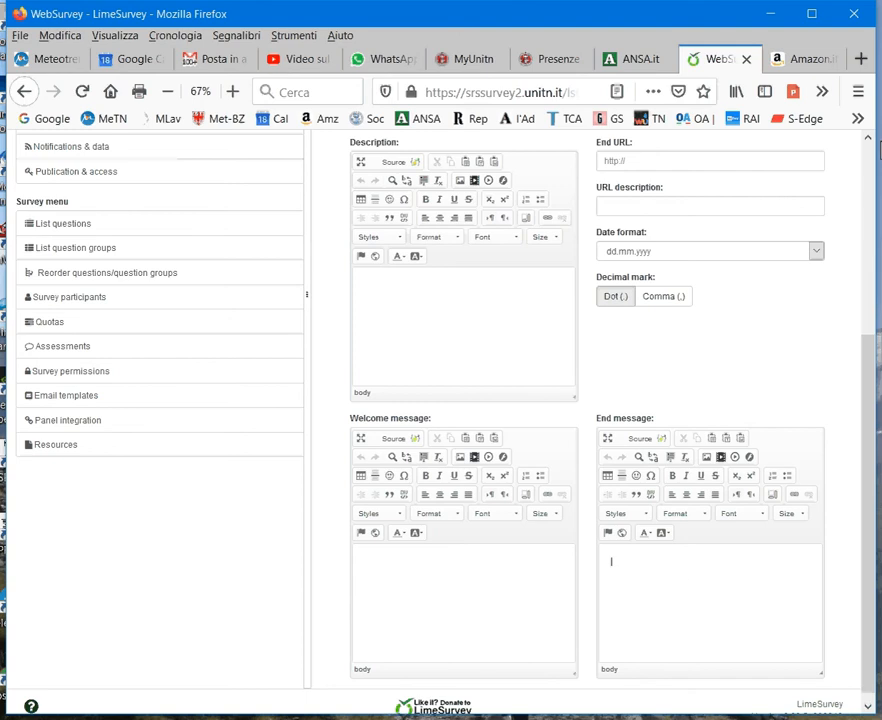
scroll(up, 3)
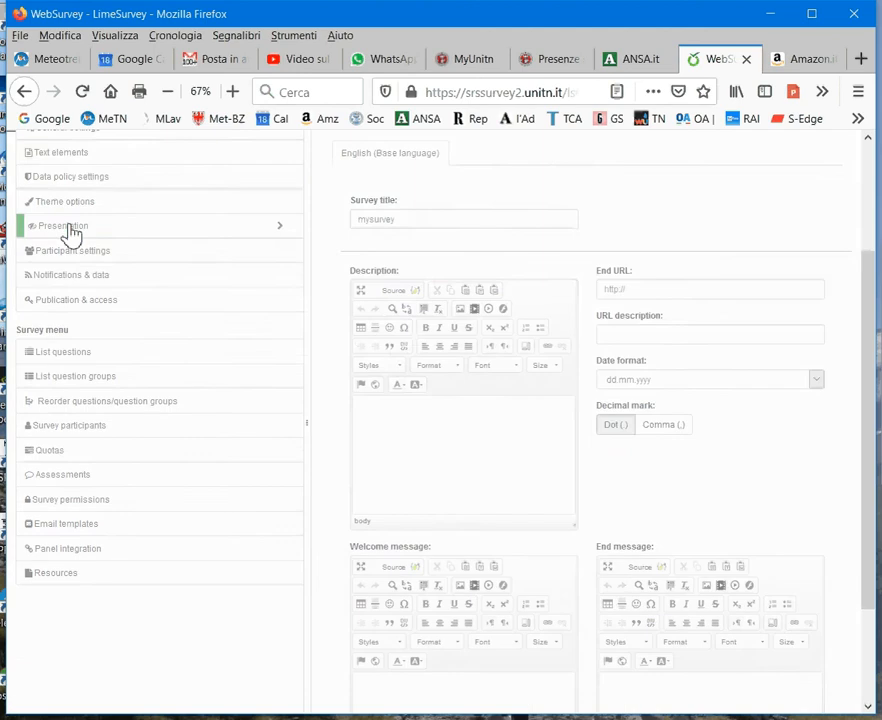
- Turn off No answer, question count and progress bar; enable backward navigation
click(63, 225)
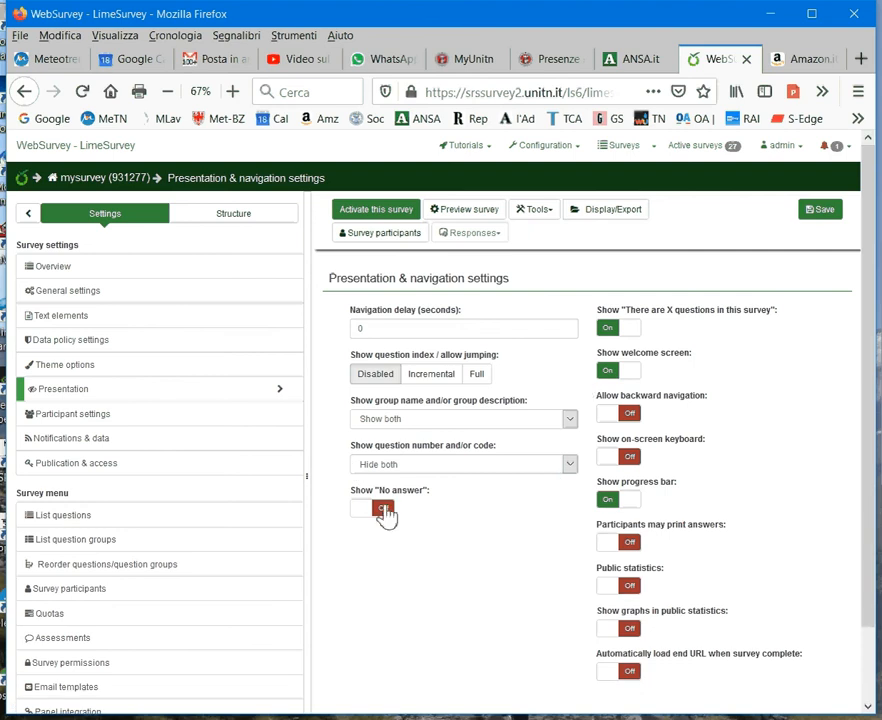
click(370, 508)
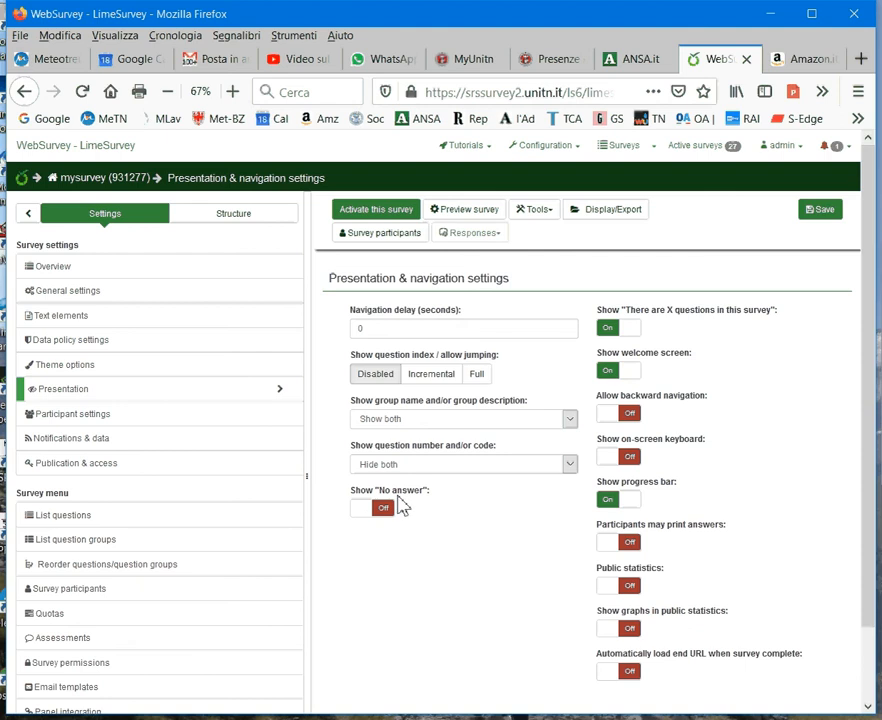
mouse_move(360, 515)
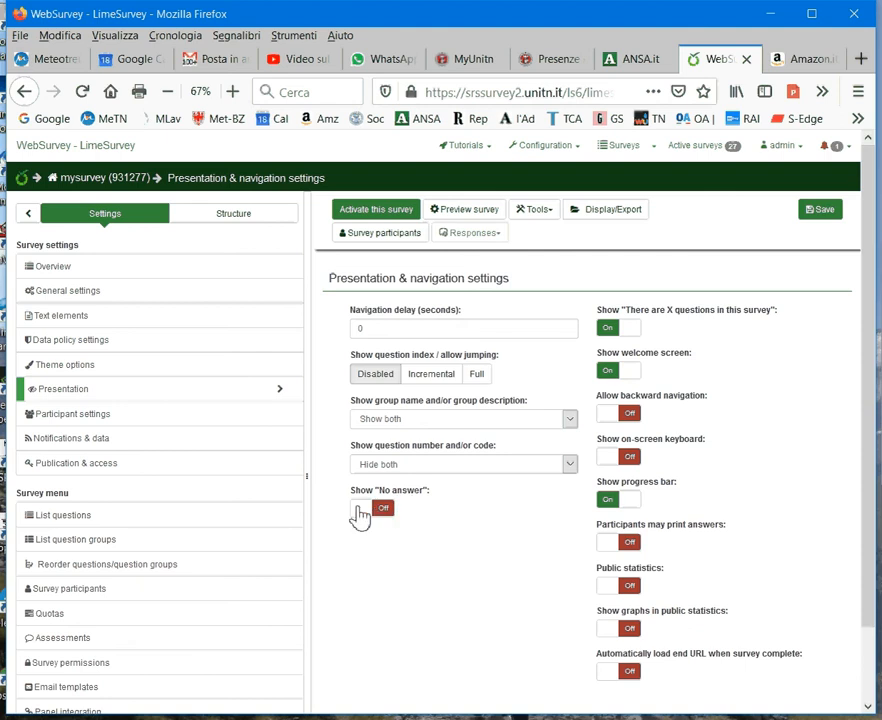
mouse_move(414, 534)
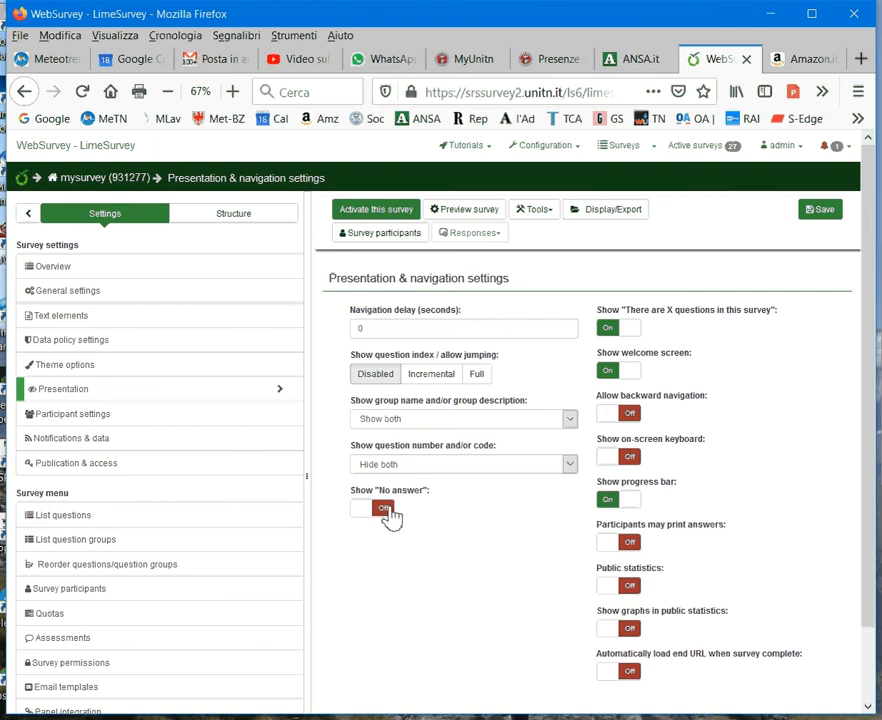
mouse_move(405, 527)
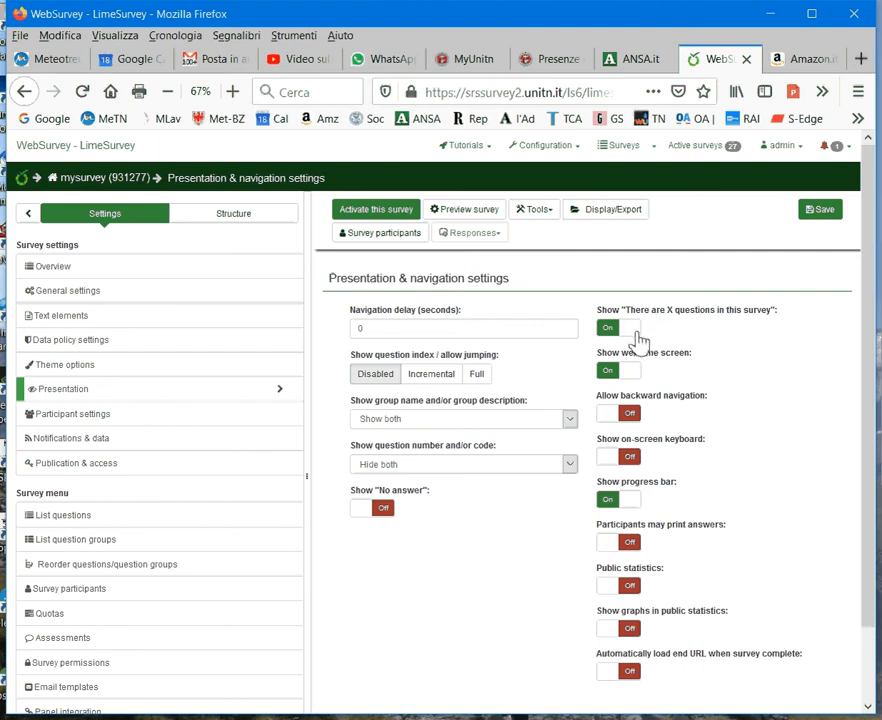
click(617, 328)
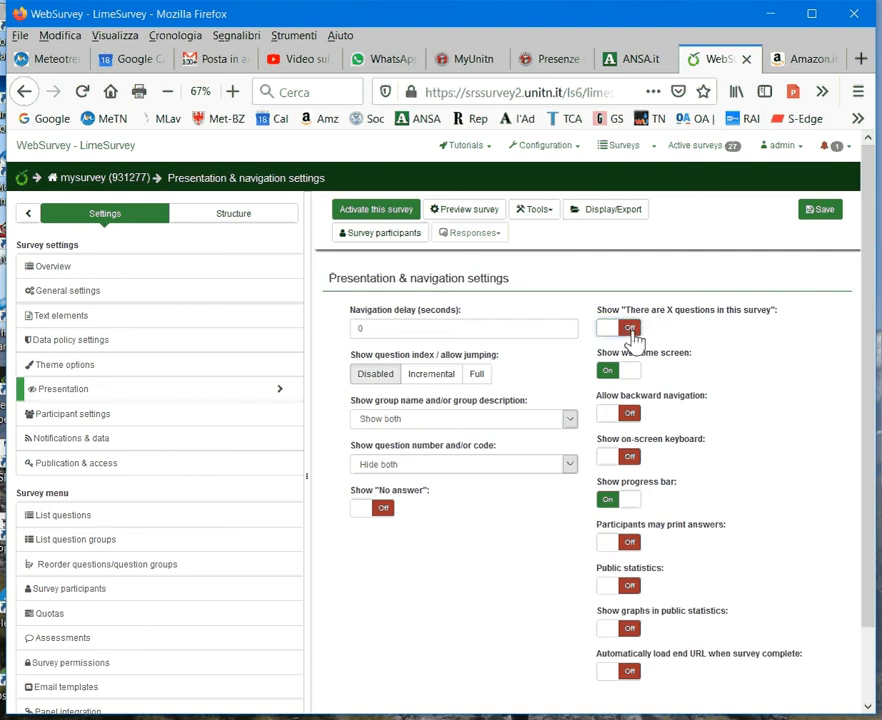
click(608, 328)
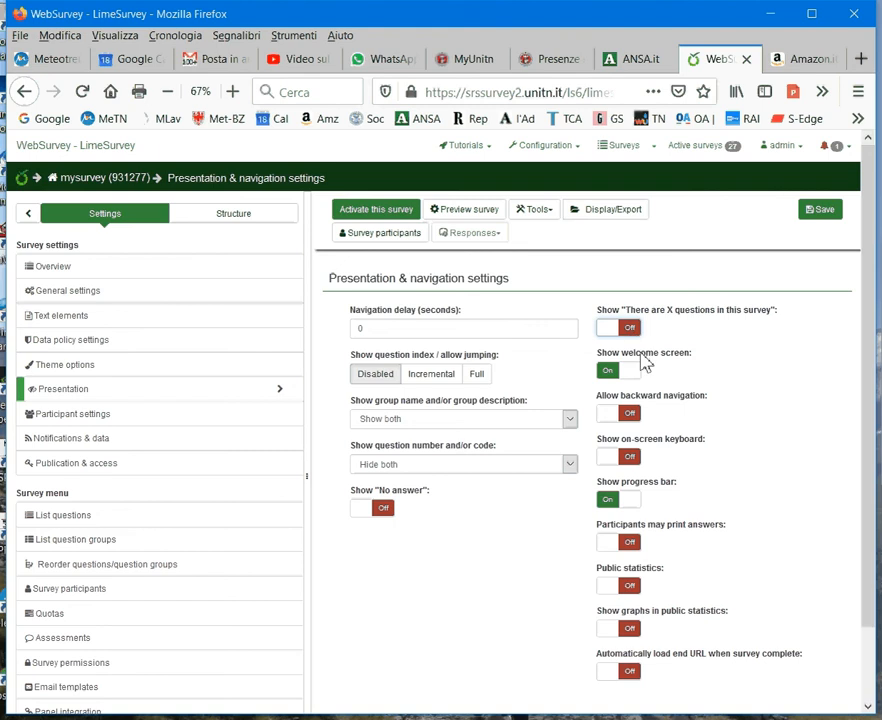
mouse_move(648, 375)
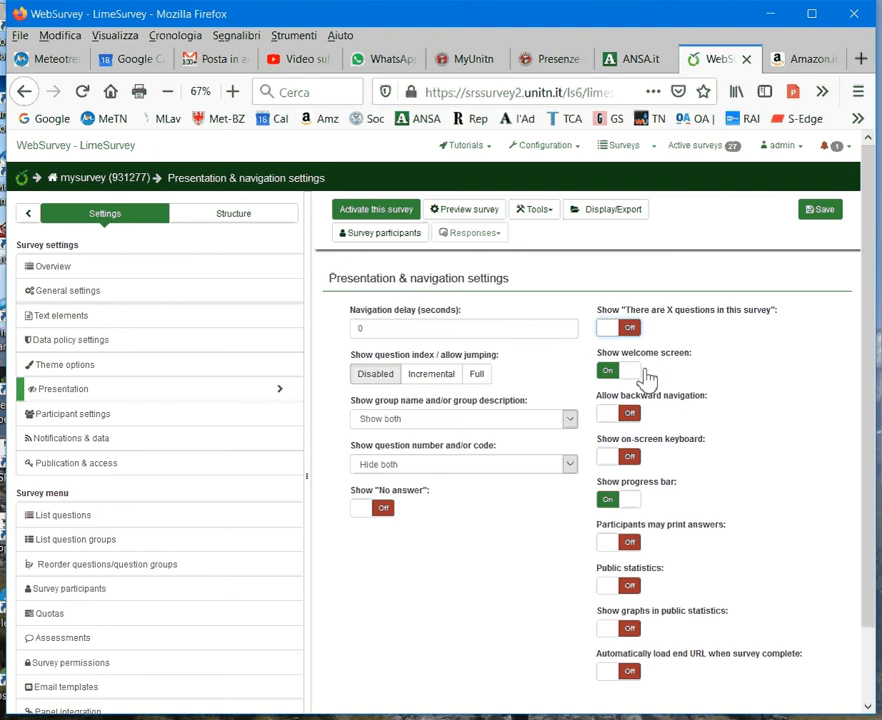
click(607, 370)
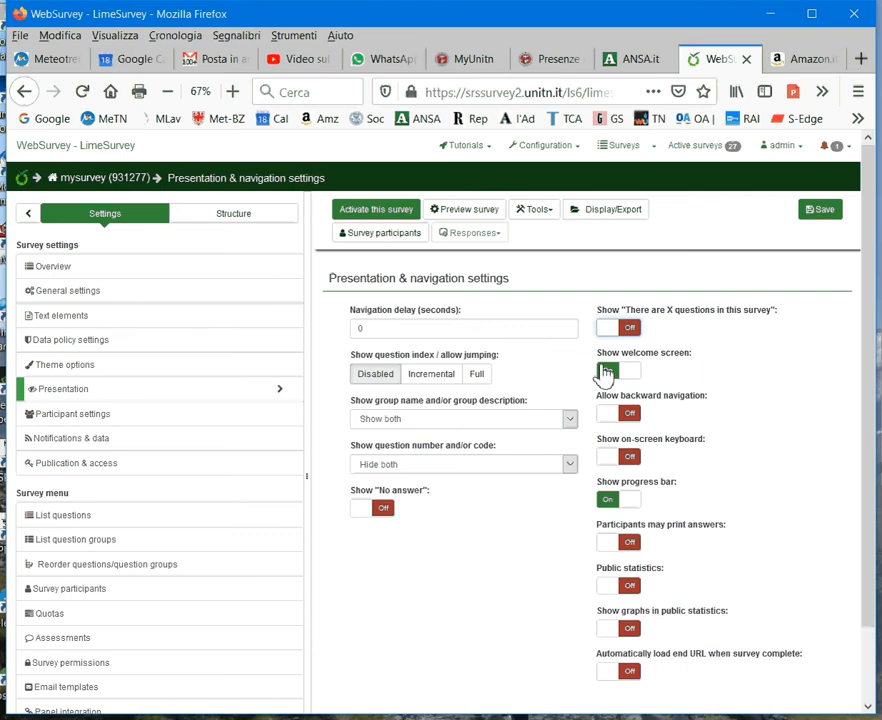
click(612, 370)
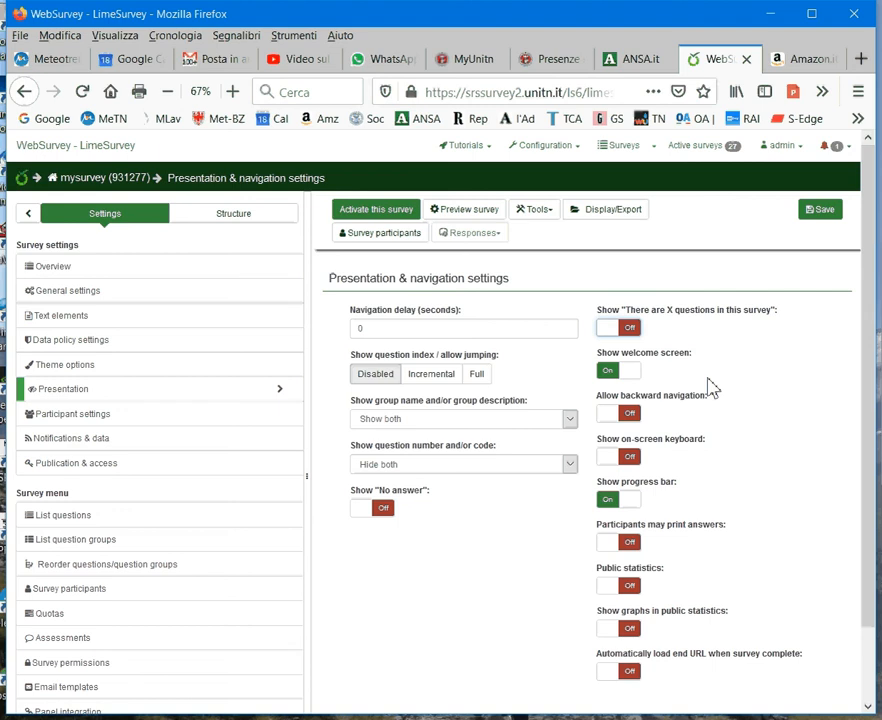
mouse_move(610, 418)
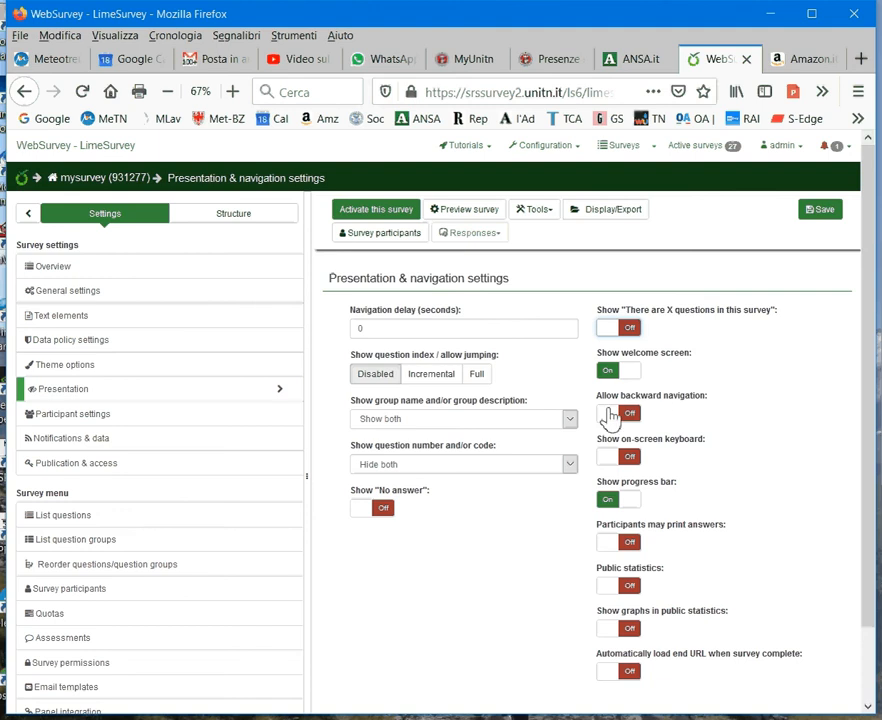
click(617, 413)
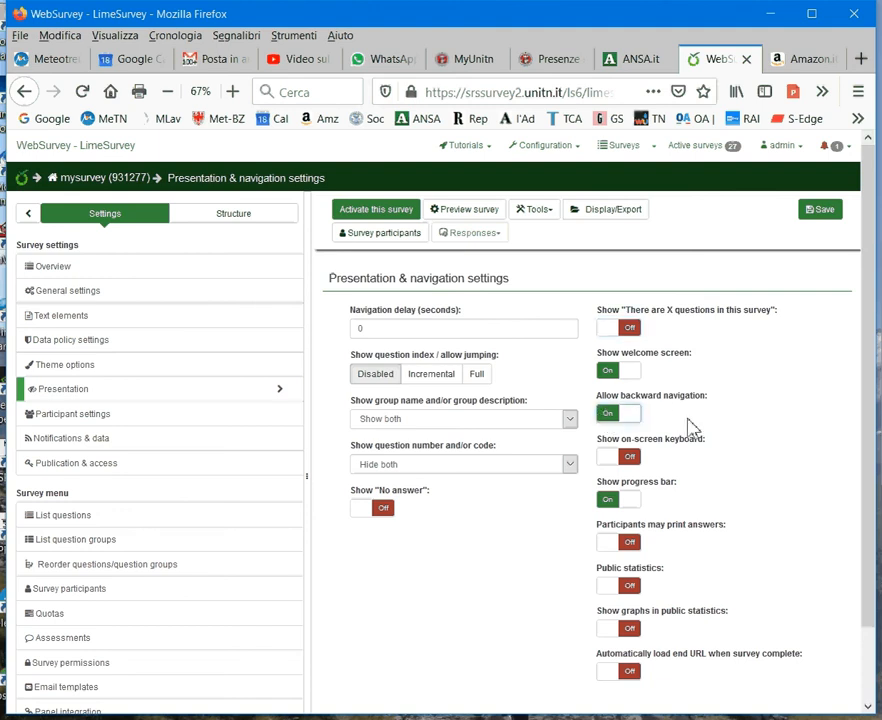
mouse_move(670, 450)
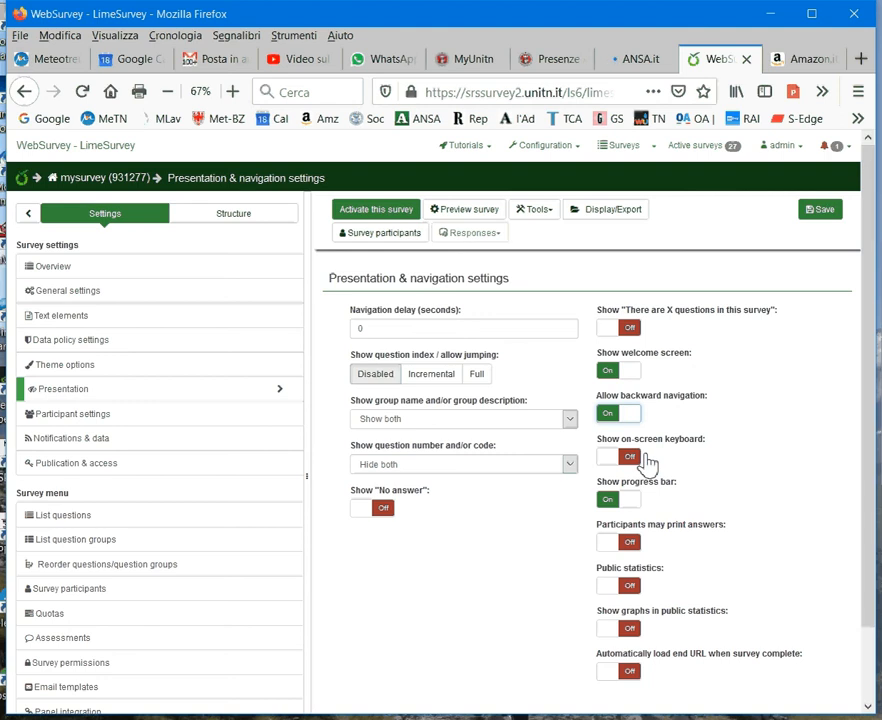
mouse_move(630, 508)
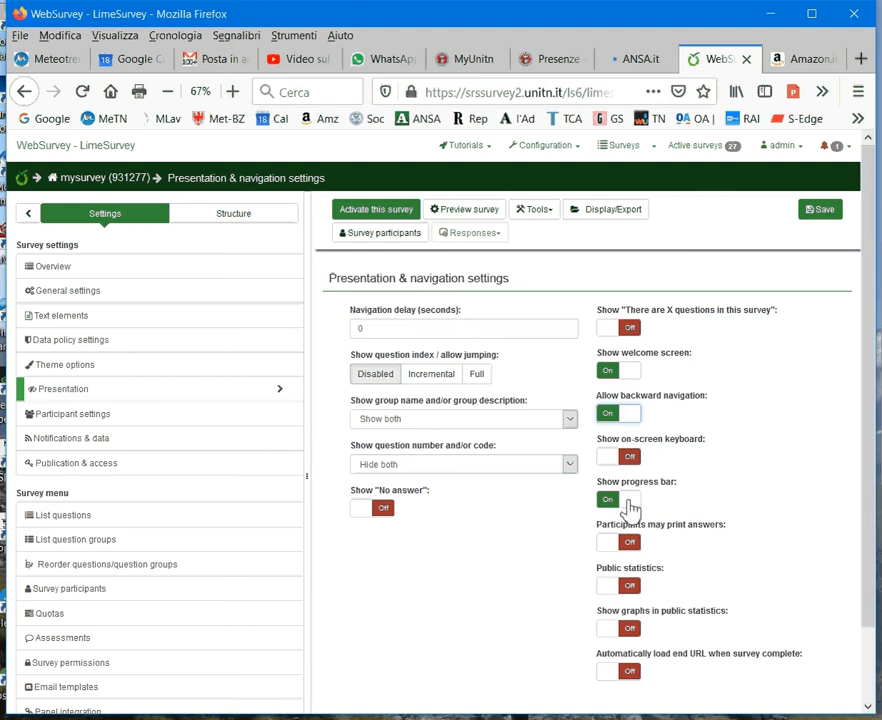
click(617, 499)
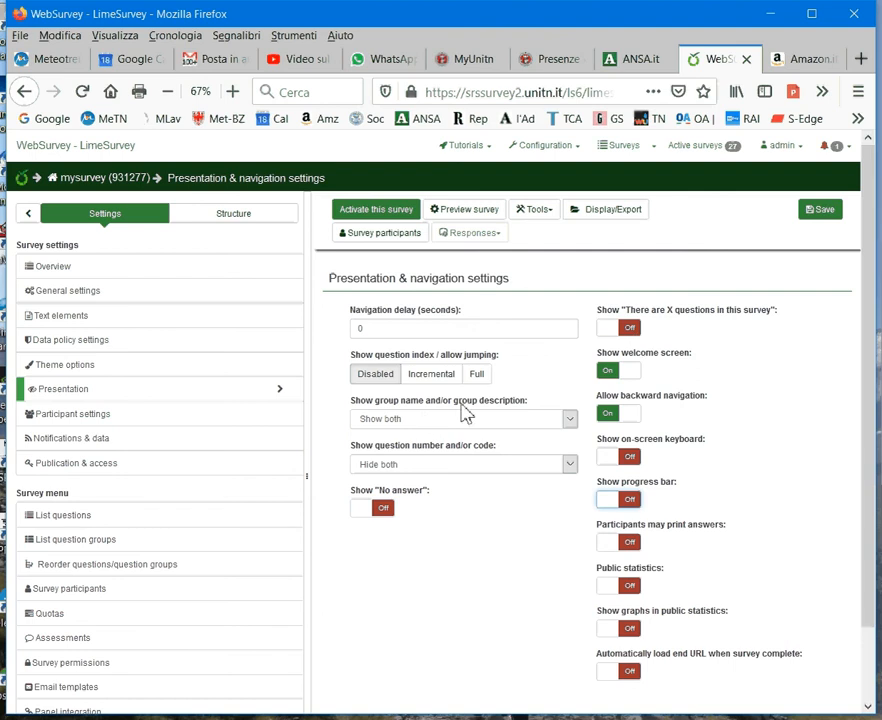
mouse_move(362, 504)
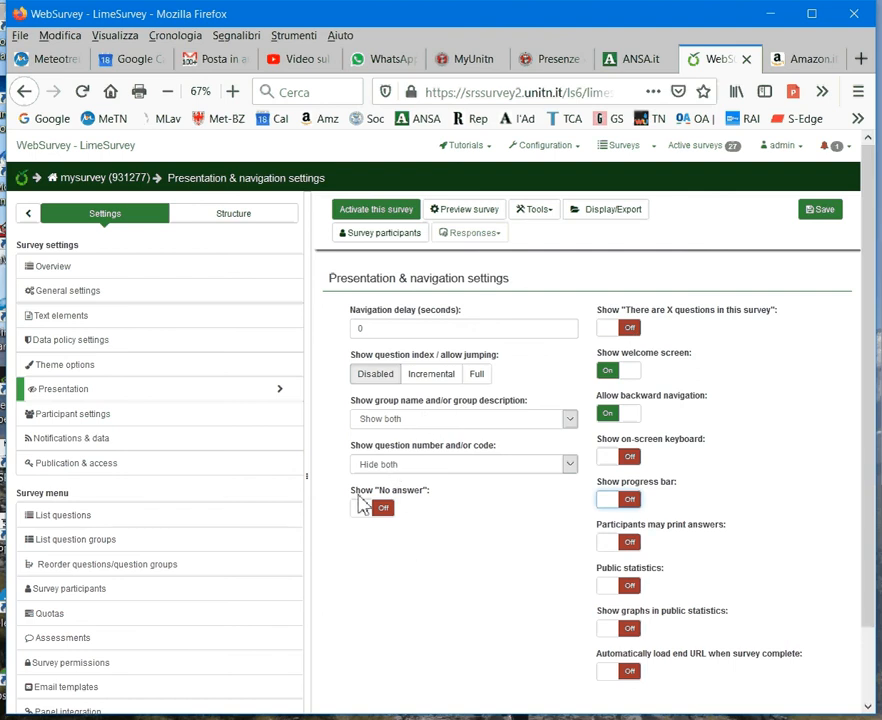
mouse_move(425, 528)
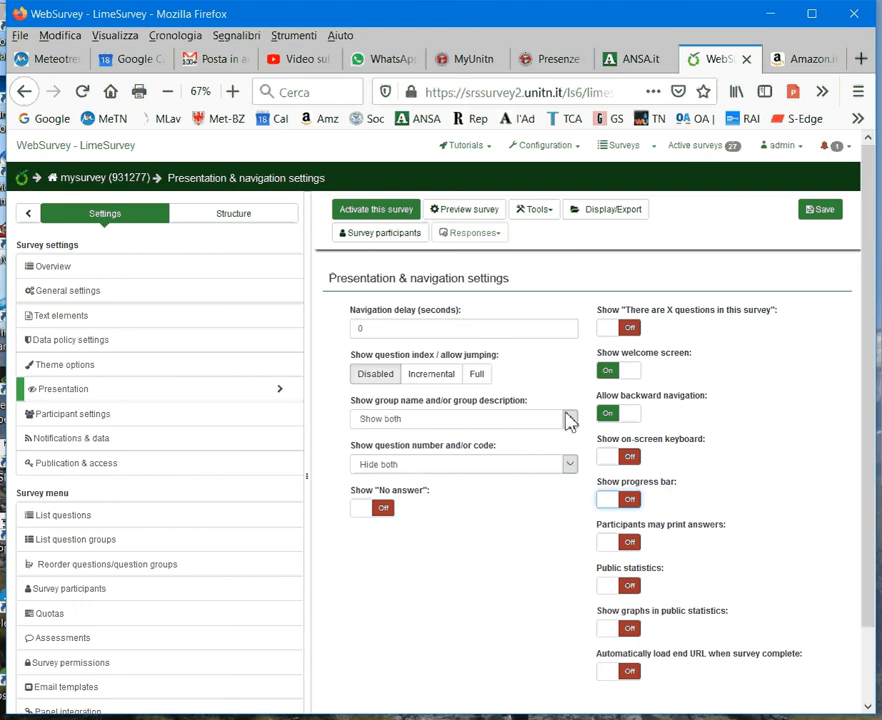
mouse_move(457, 468)
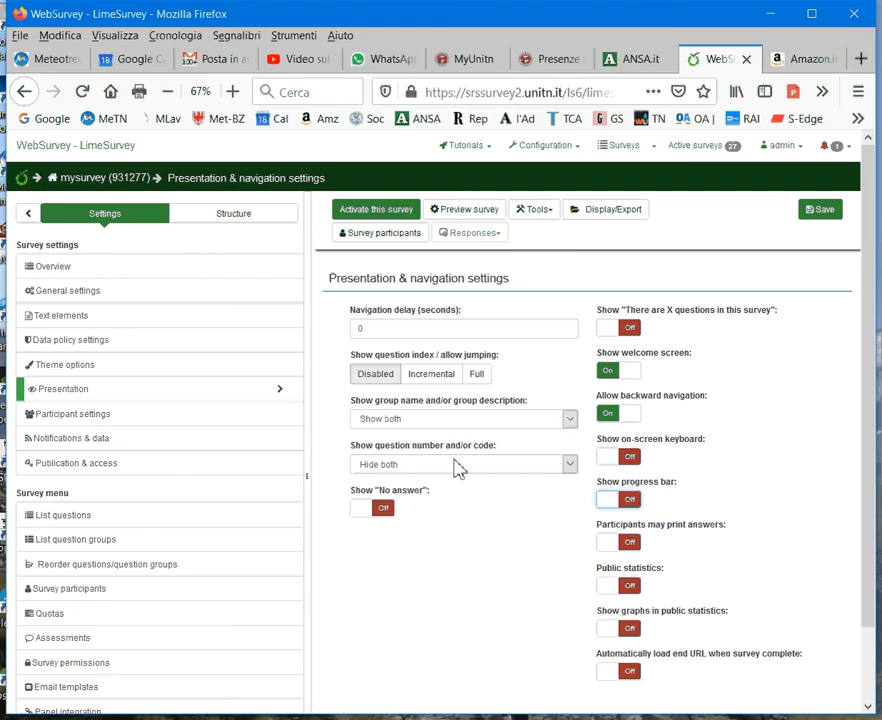
mouse_move(545, 425)
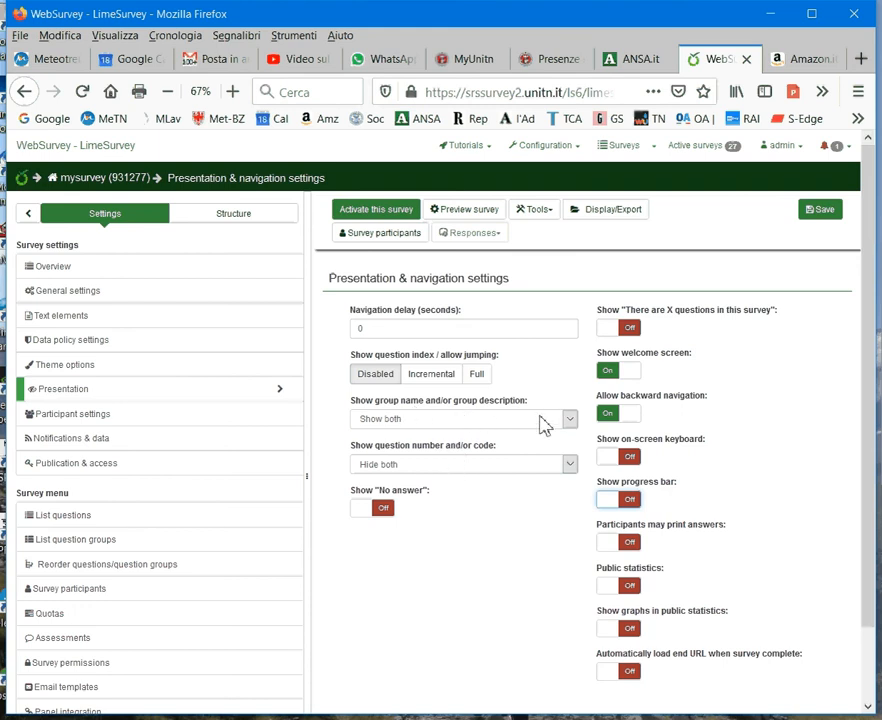
mouse_move(427, 419)
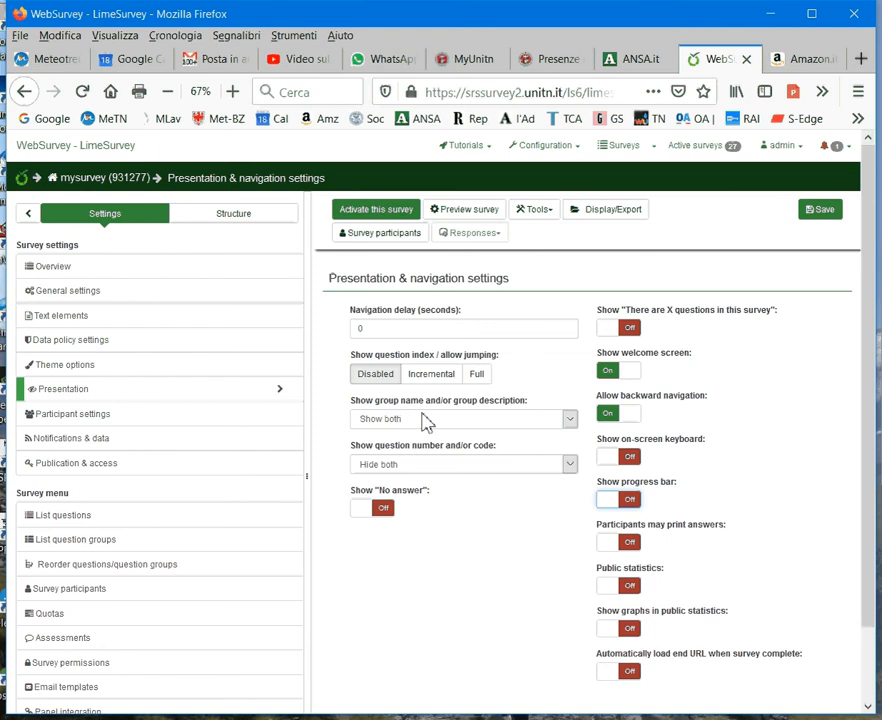
mouse_move(565, 420)
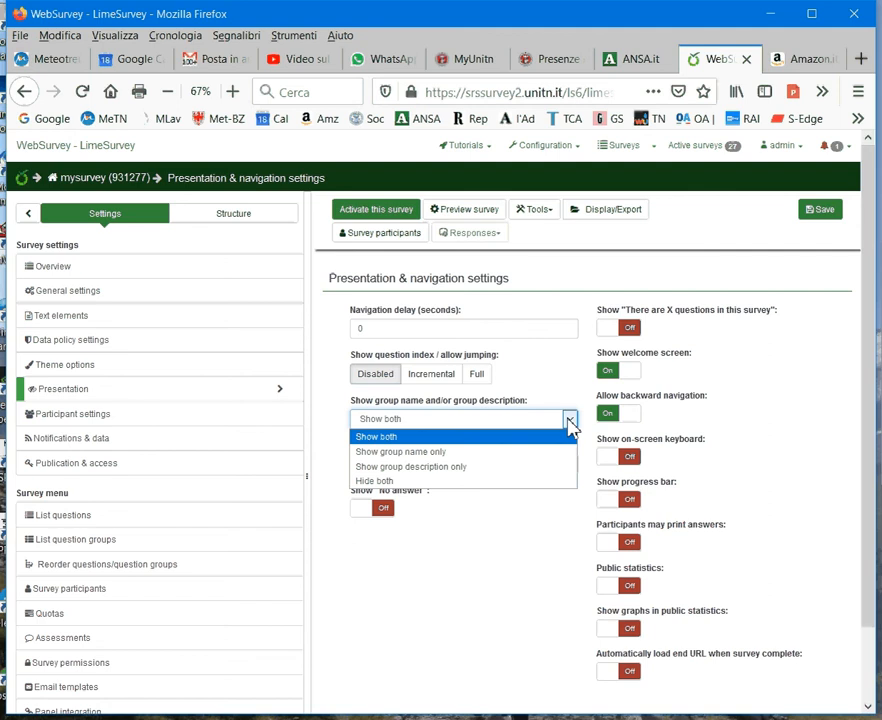
mouse_move(400, 451)
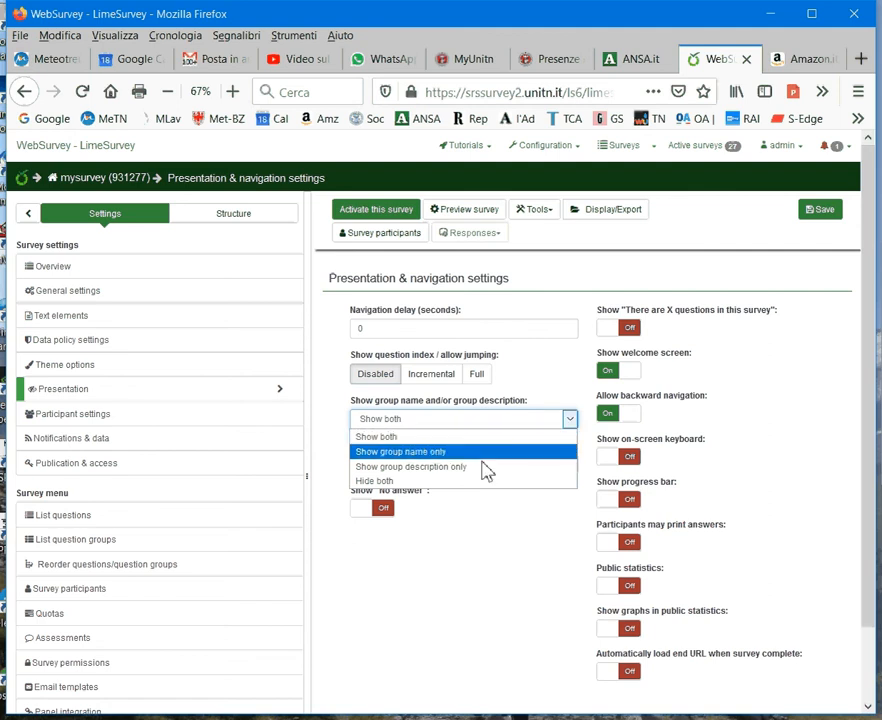
mouse_move(468, 481)
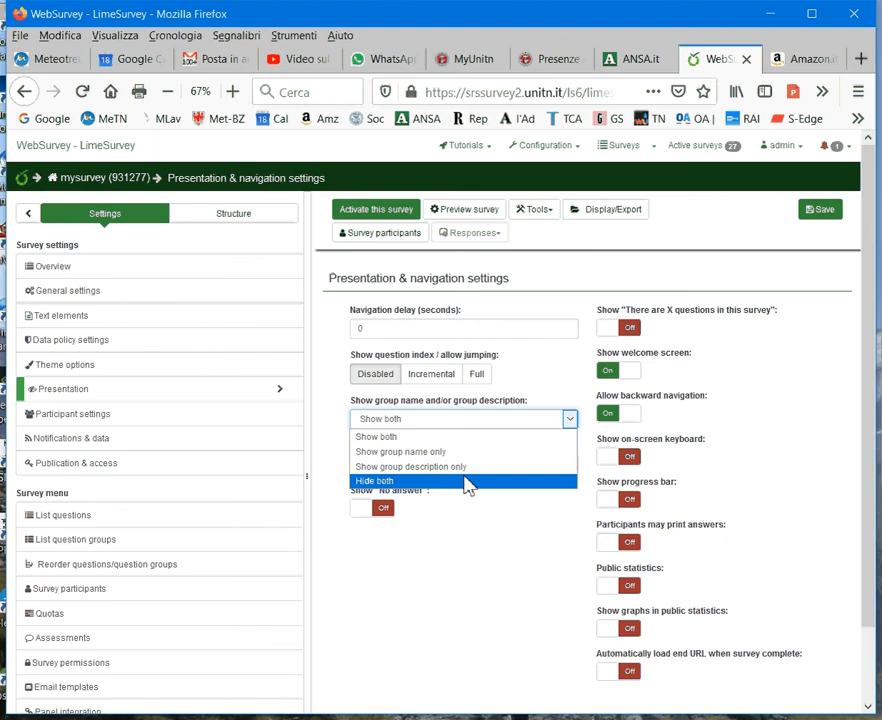
mouse_move(465, 467)
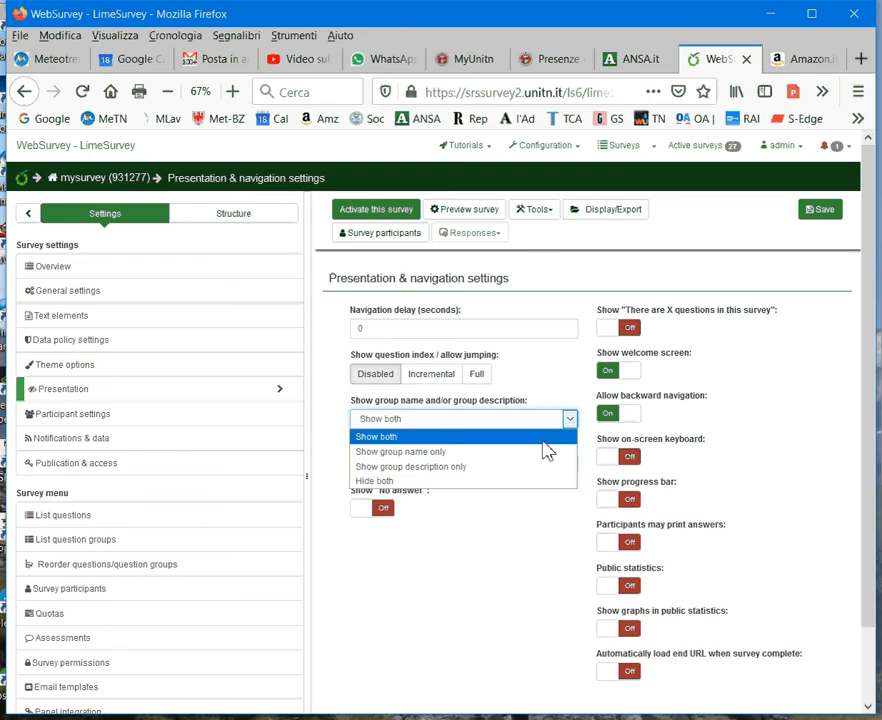
- Set 'Show group name and/or group description' to Hide both
click(374, 480)
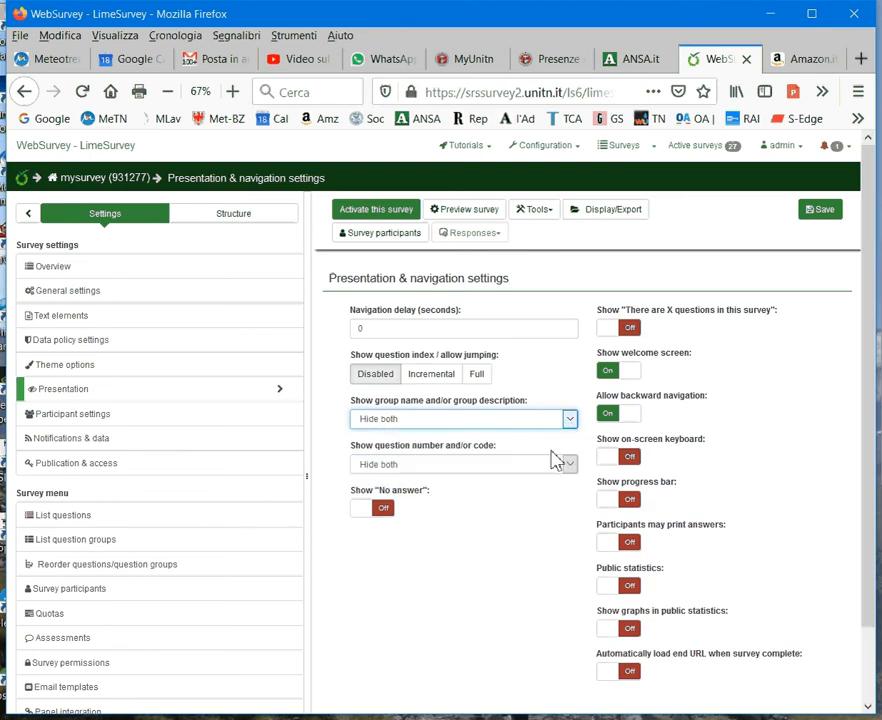
click(565, 464)
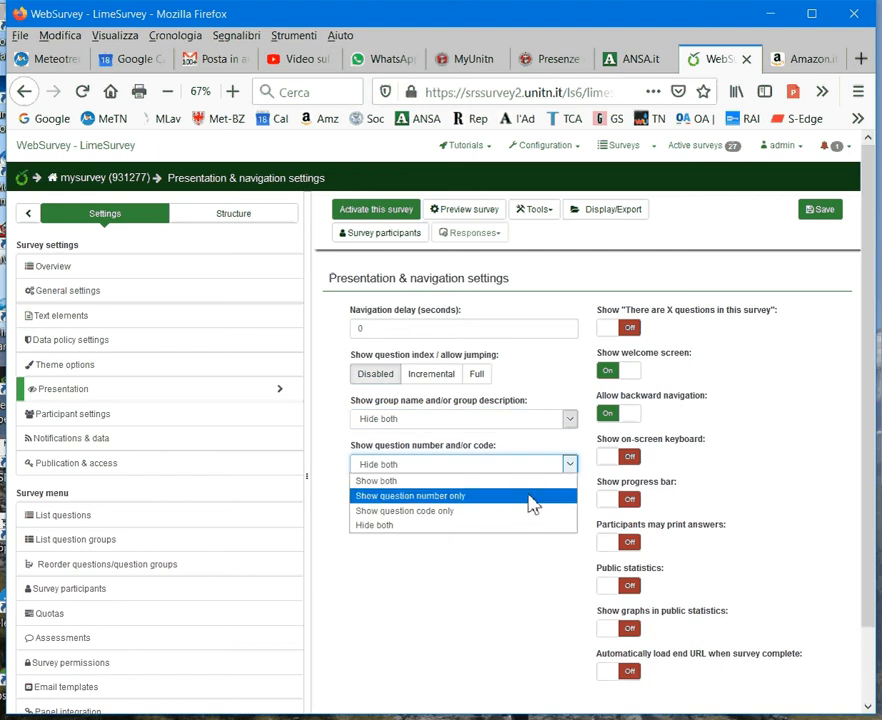
- Choose Show both for question number and code
click(375, 480)
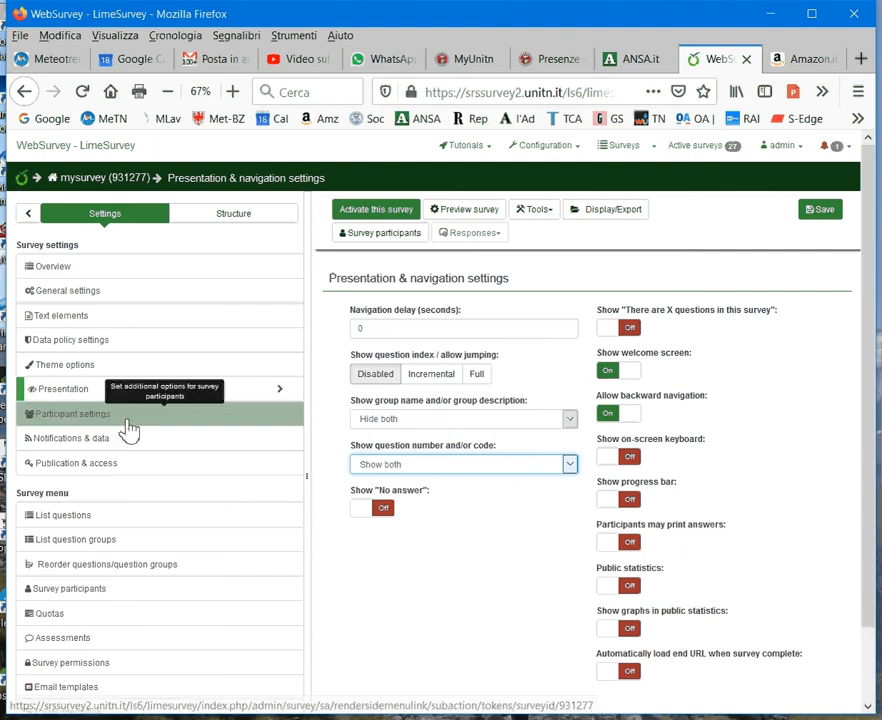
mouse_move(100, 463)
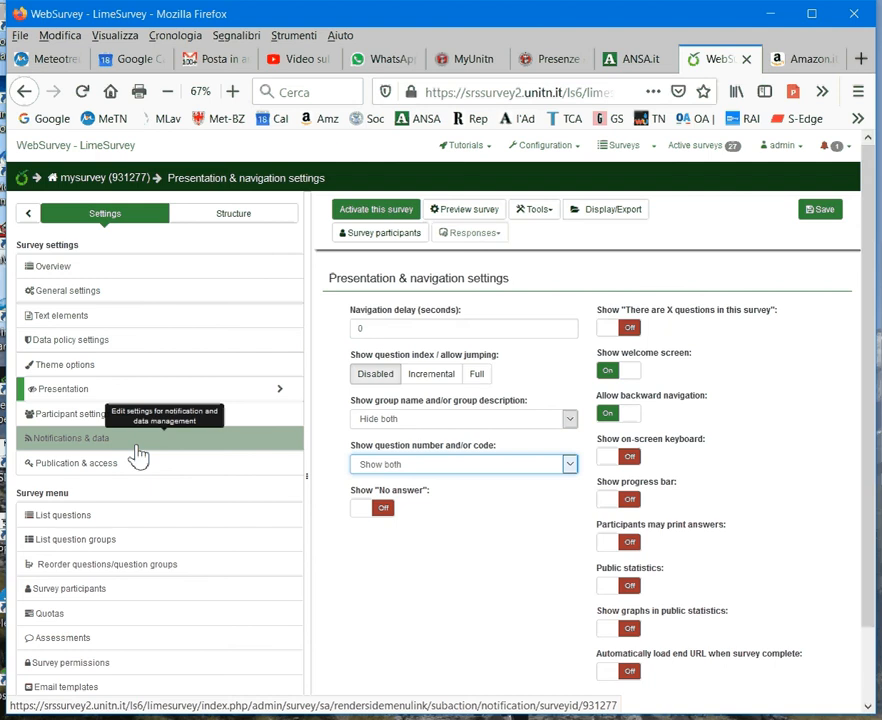
mouse_move(373, 631)
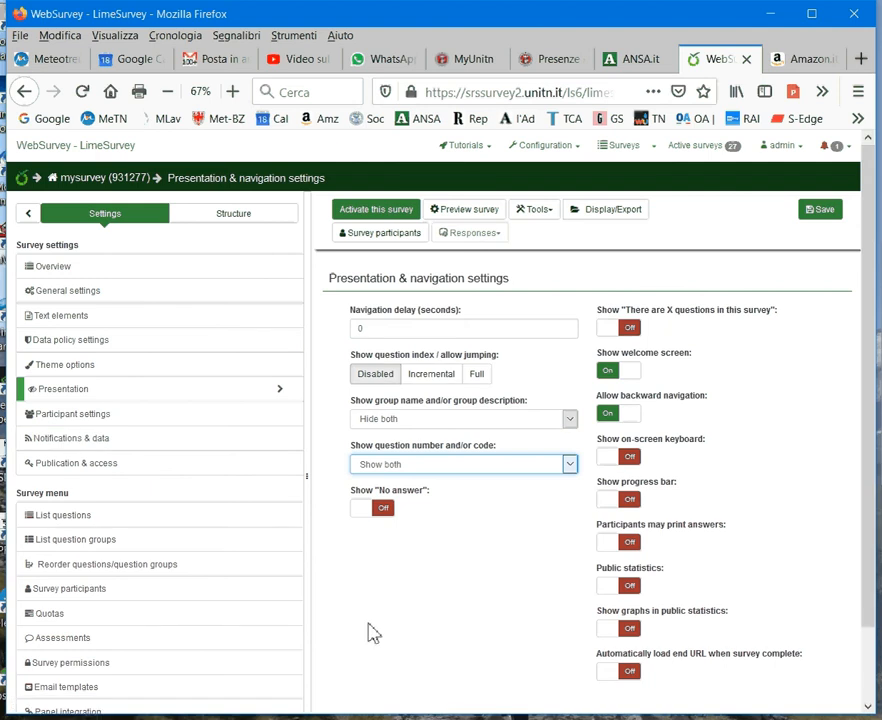
mouse_move(75, 539)
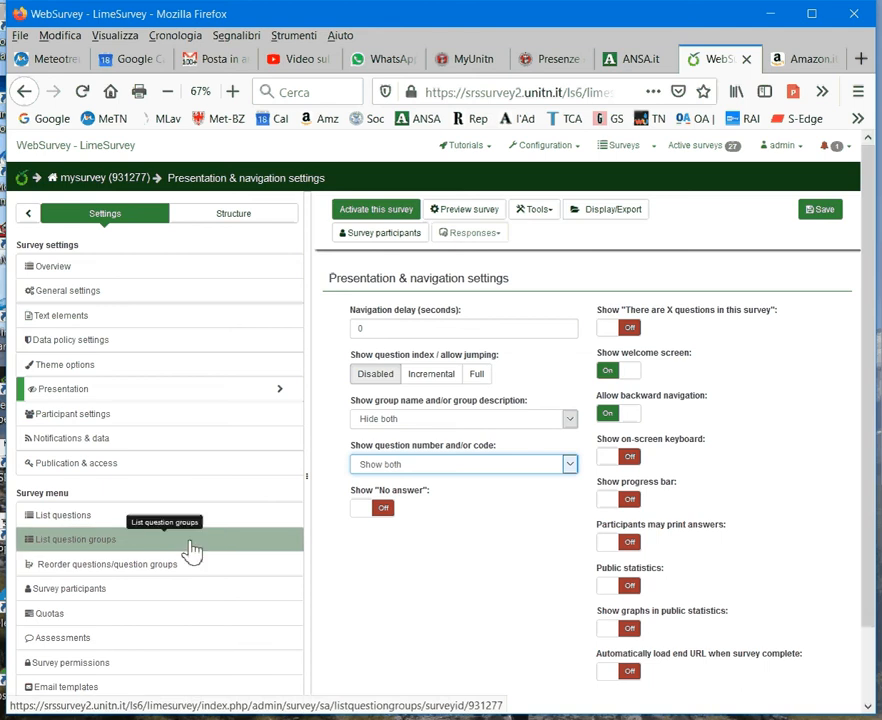
mouse_move(413, 607)
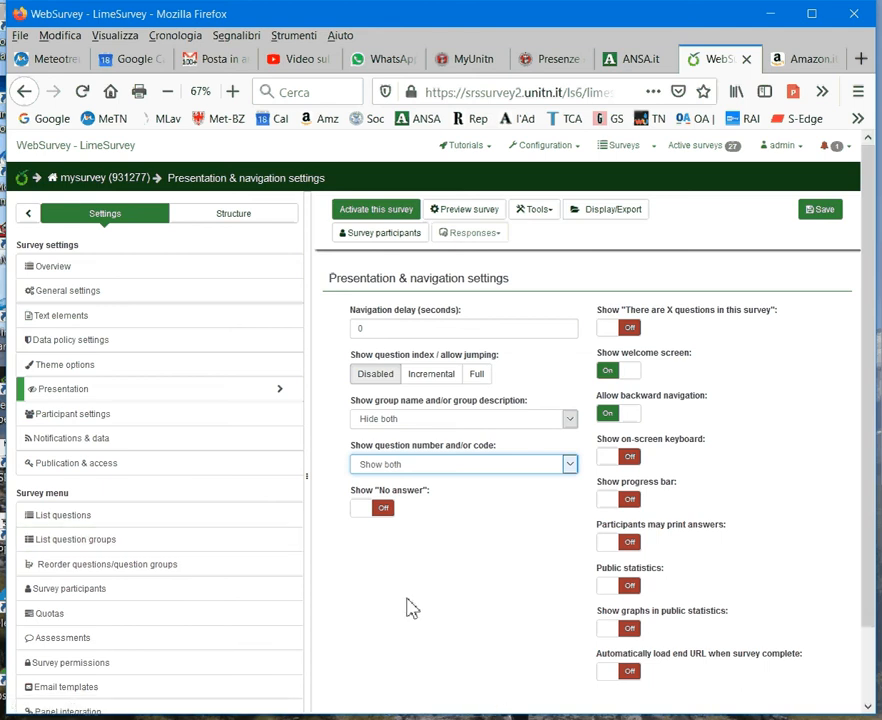